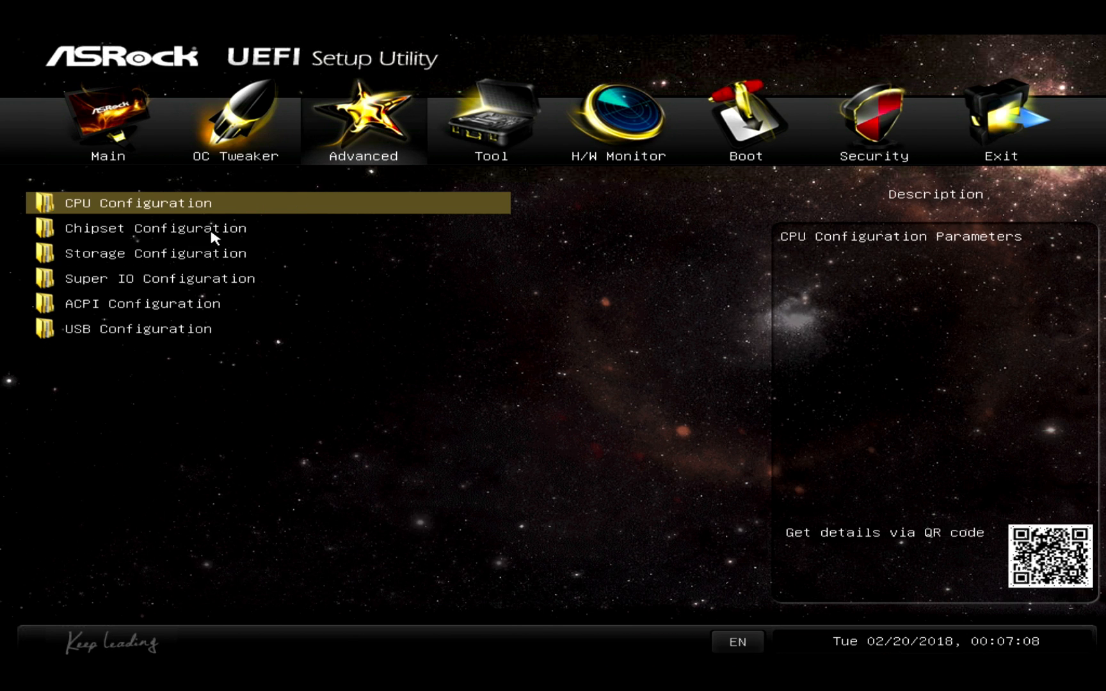
Set Primary Graphics Adapter to Onboard, disable Onboard LAN, and save changes on exit.
left_click(165, 227)
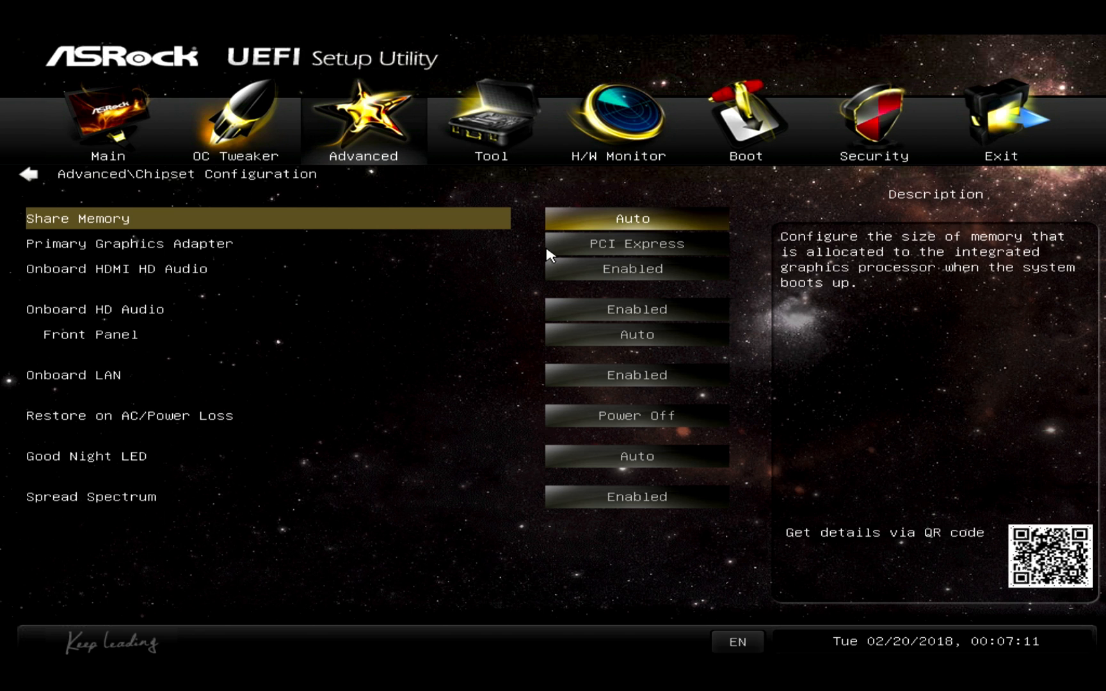
left_click(634, 243)
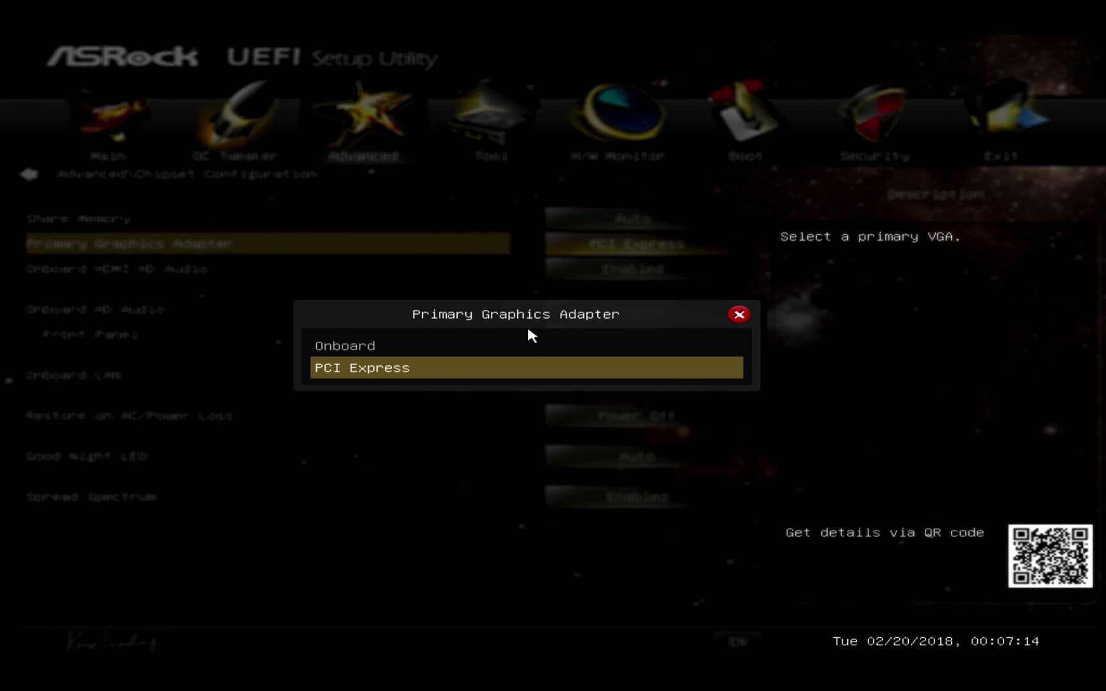
left_click(344, 345)
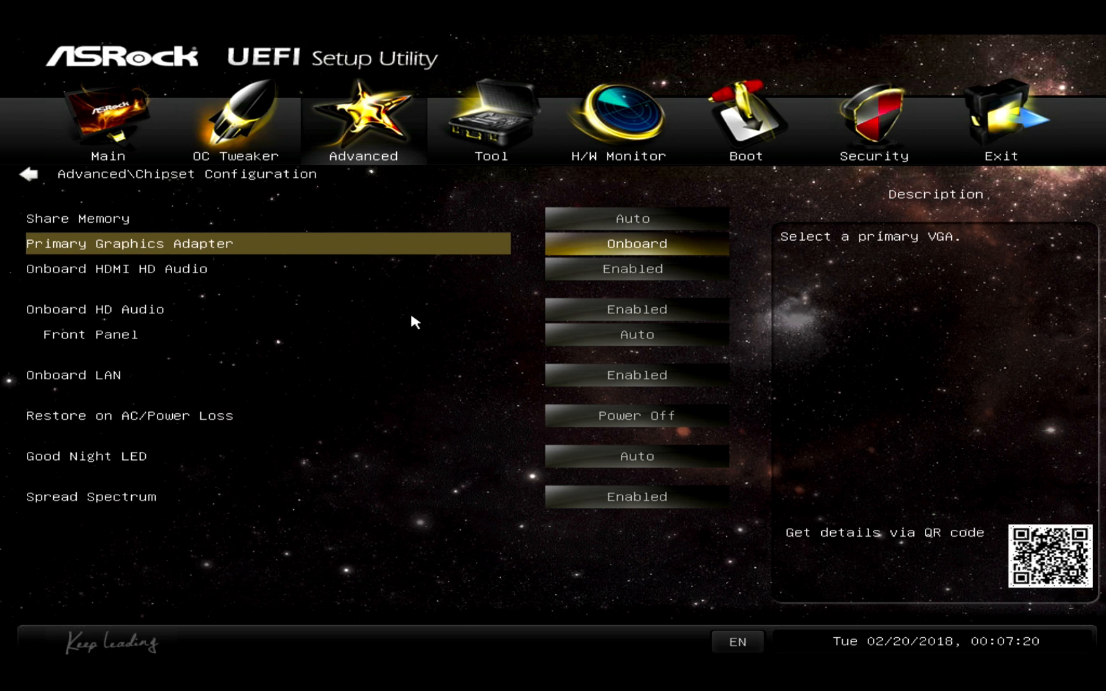
mouse_move(531, 360)
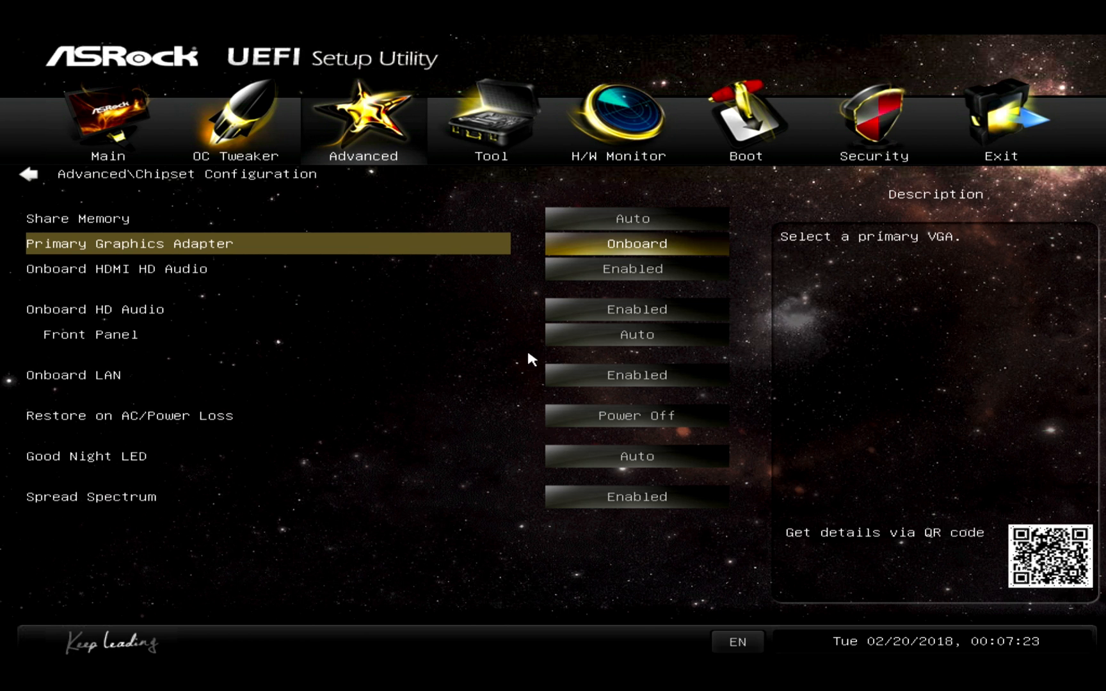
left_click(635, 374)
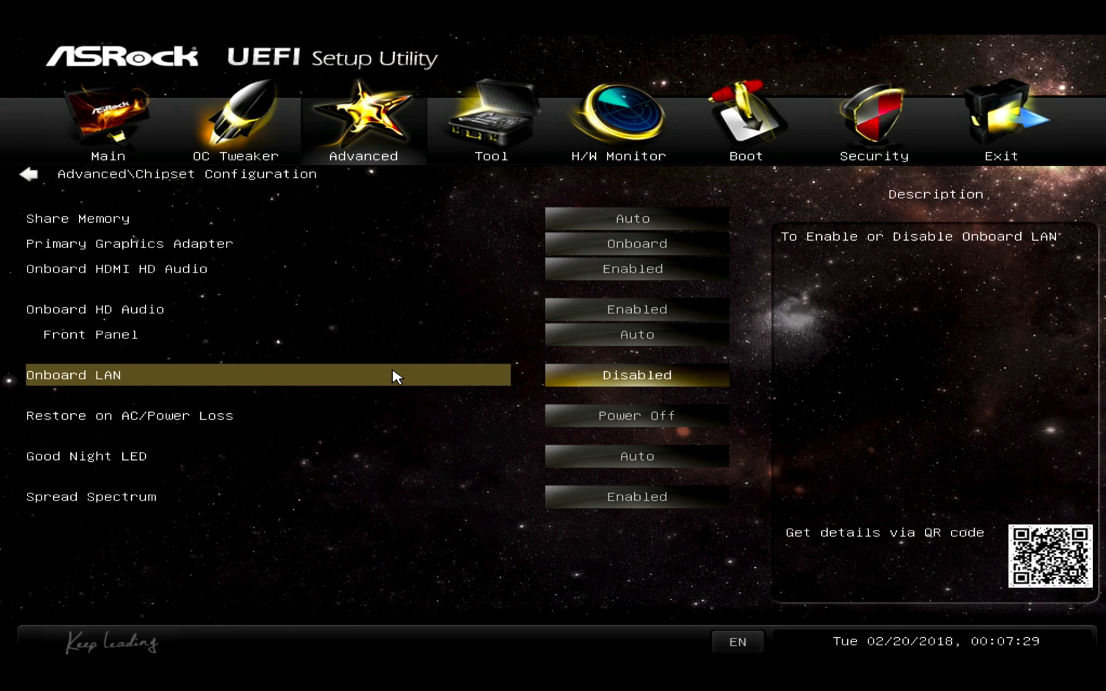
mouse_move(995, 133)
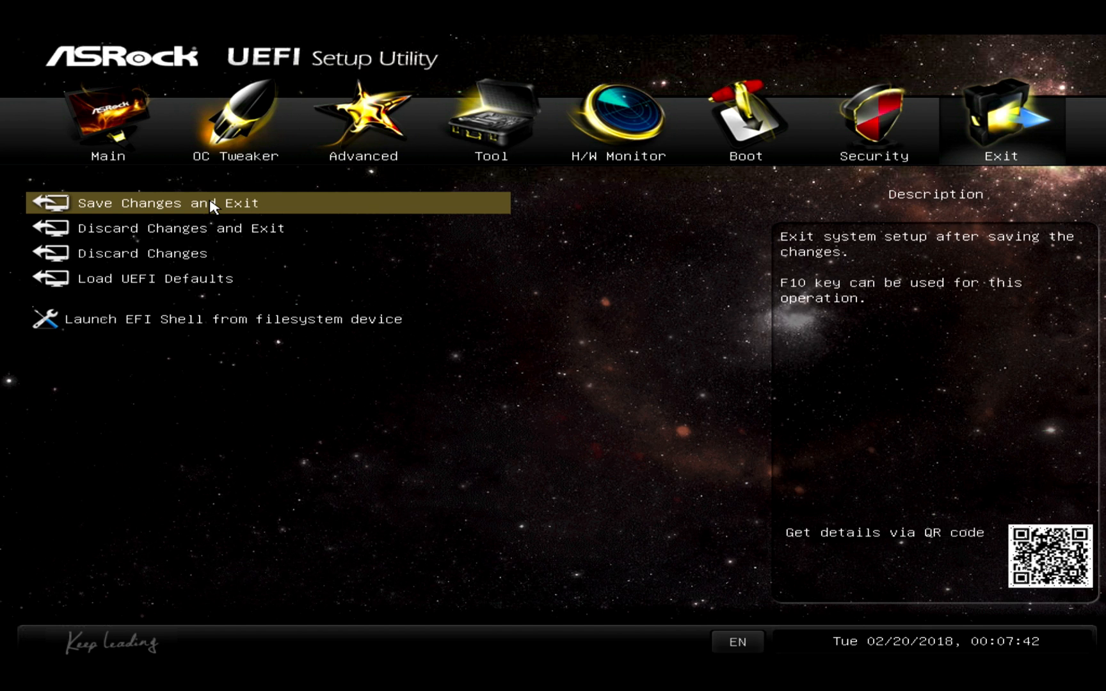
left_click(167, 203)
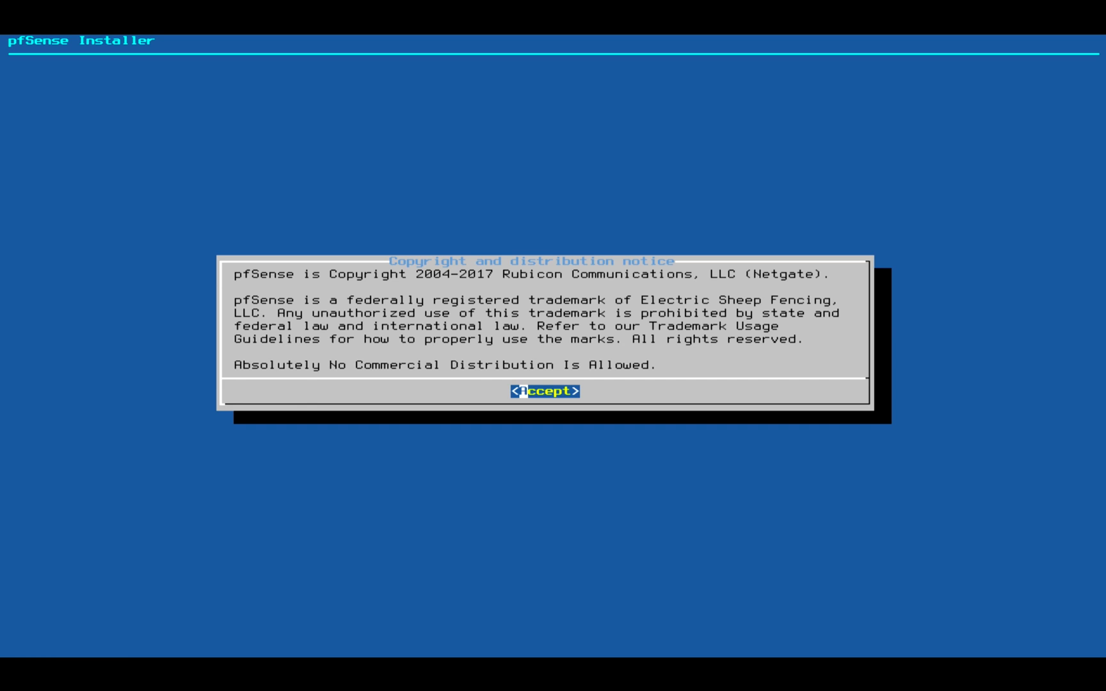
Accept the notice, install with Auto (UFS) partitioning, skip the shell, and reboot.
left_click(544, 391)
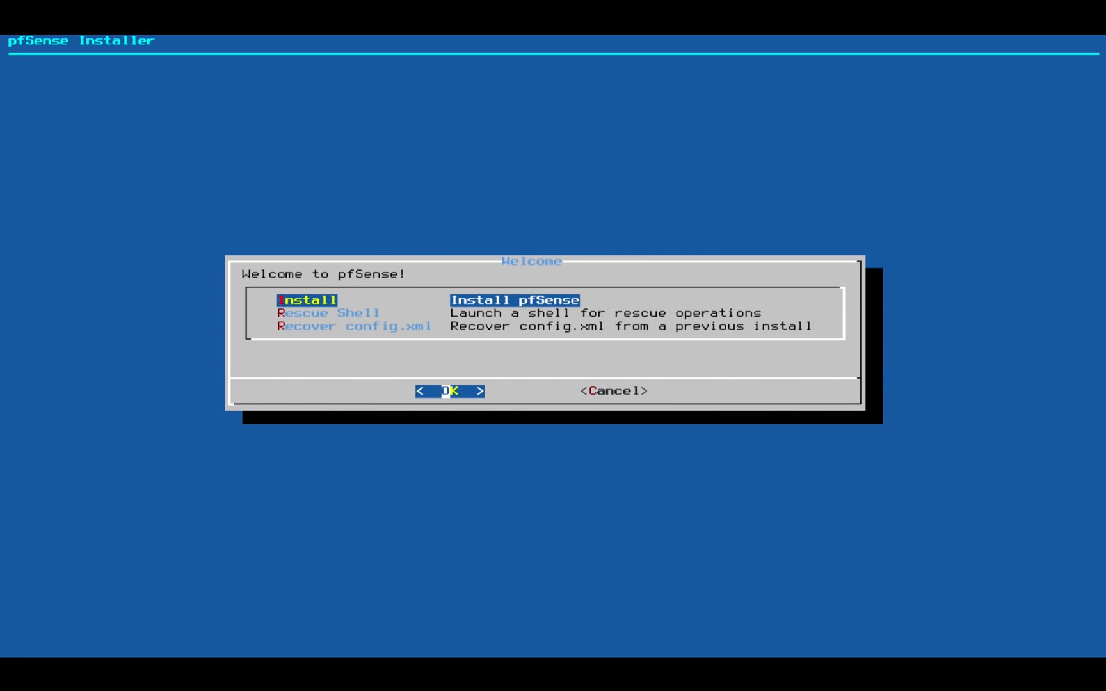
left_click(451, 391)
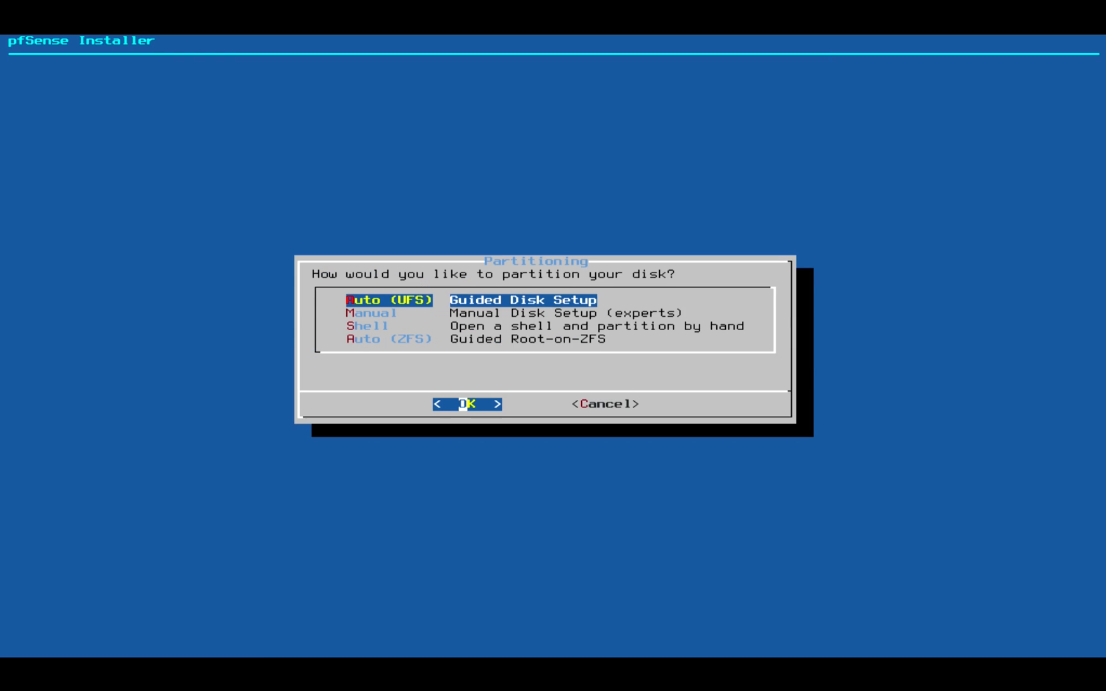
left_click(465, 403)
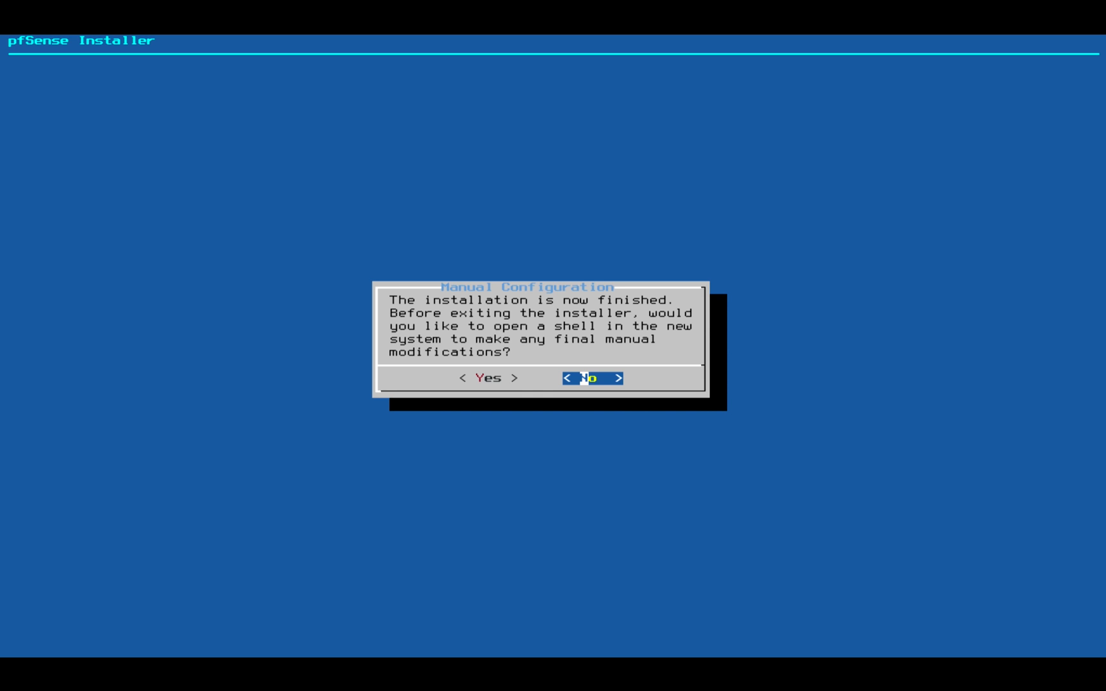
left_click(591, 378)
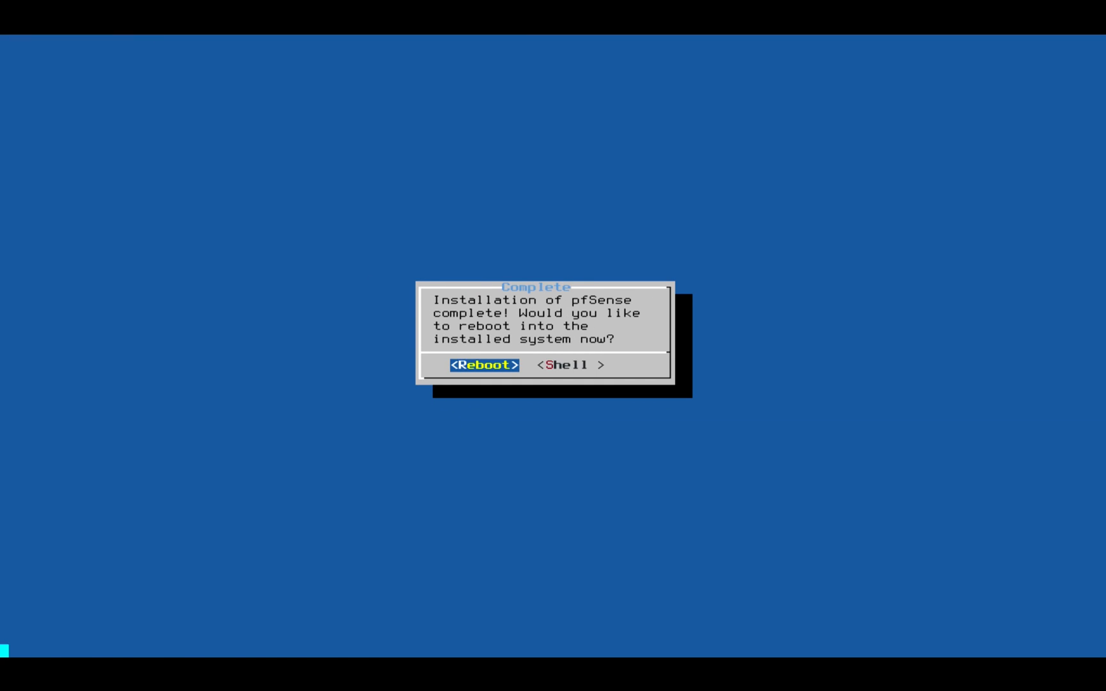
left_click(485, 365)
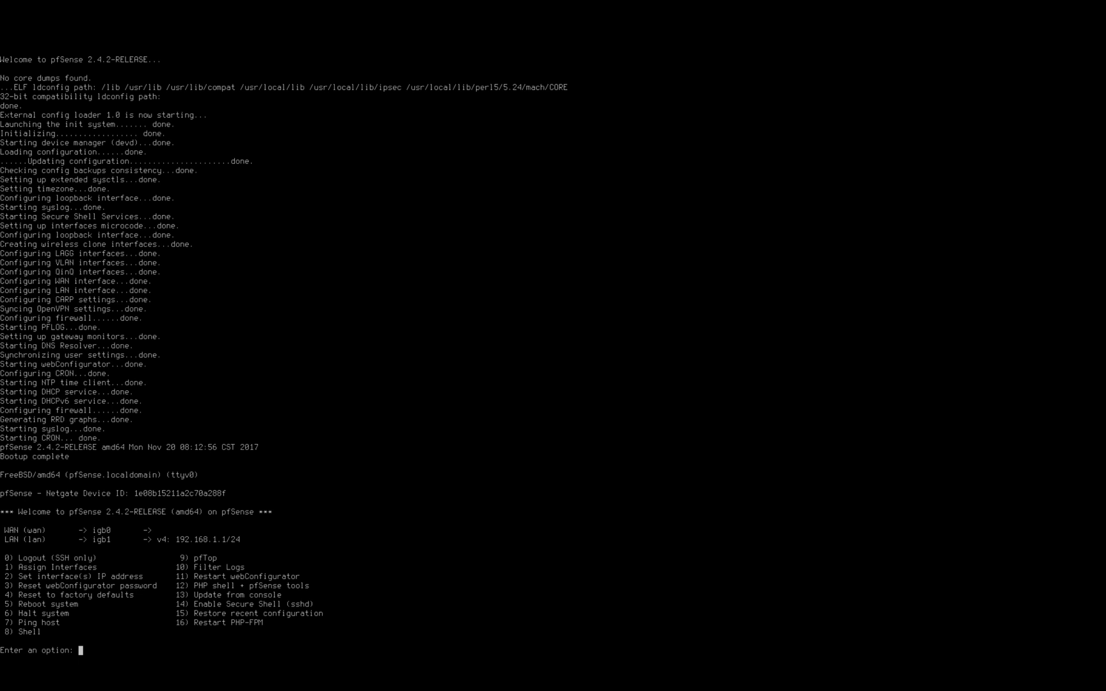
Use console option 1 with no VLANs to auto-detect igb0 as WAN and igb1 as LAN.
type("1")
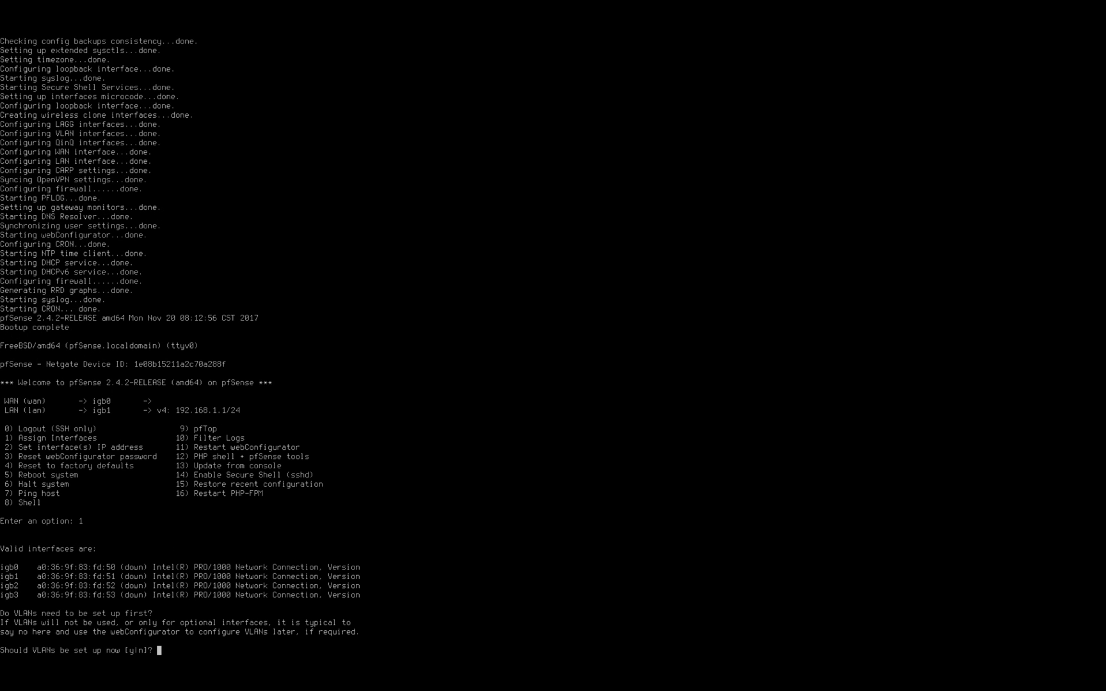
type("n")
type("a")
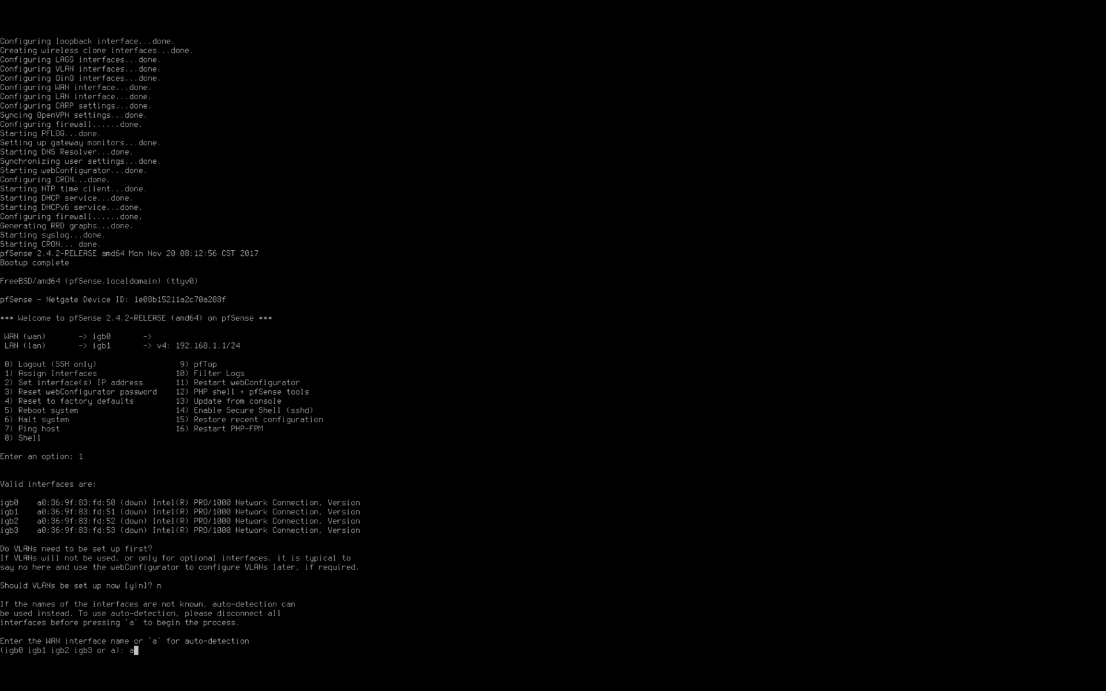
key("Return")
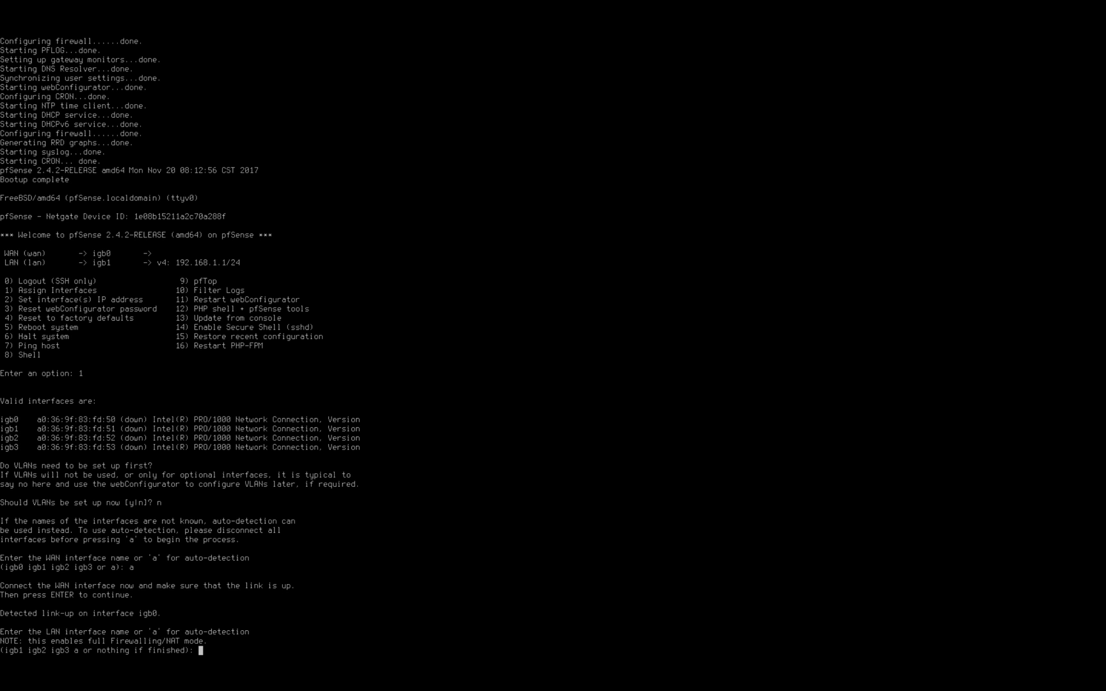
type("a")
type("y")
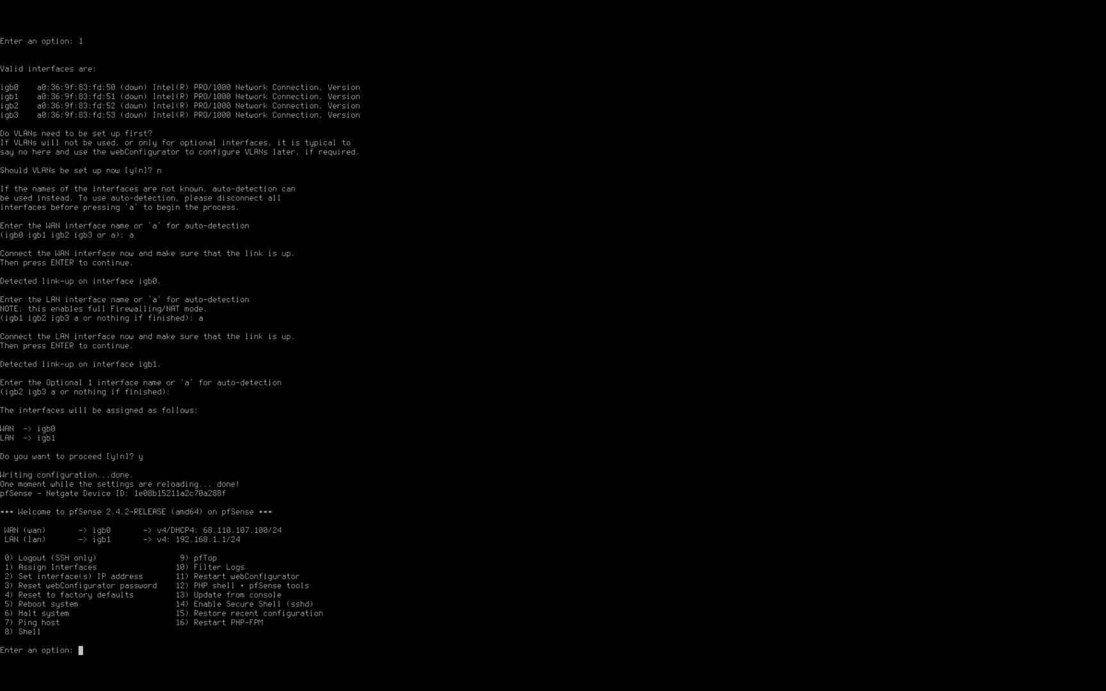
Run console option 13 and confirm the upgrade to pfSense 2.4.2_1.
type("13")
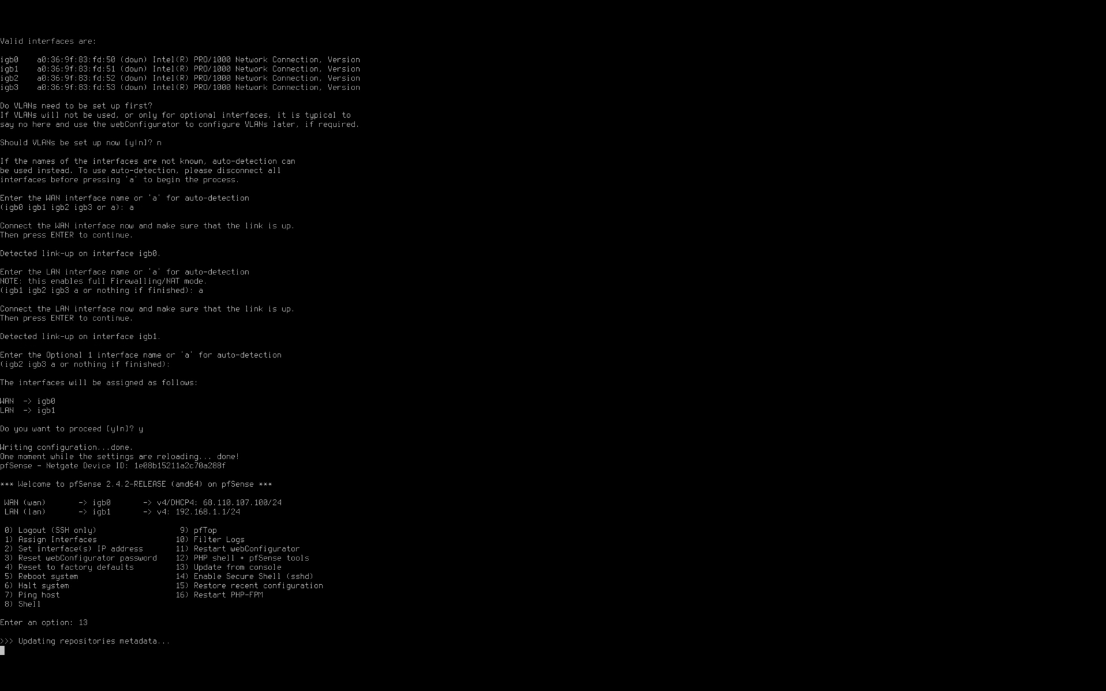
scroll("down", 3)
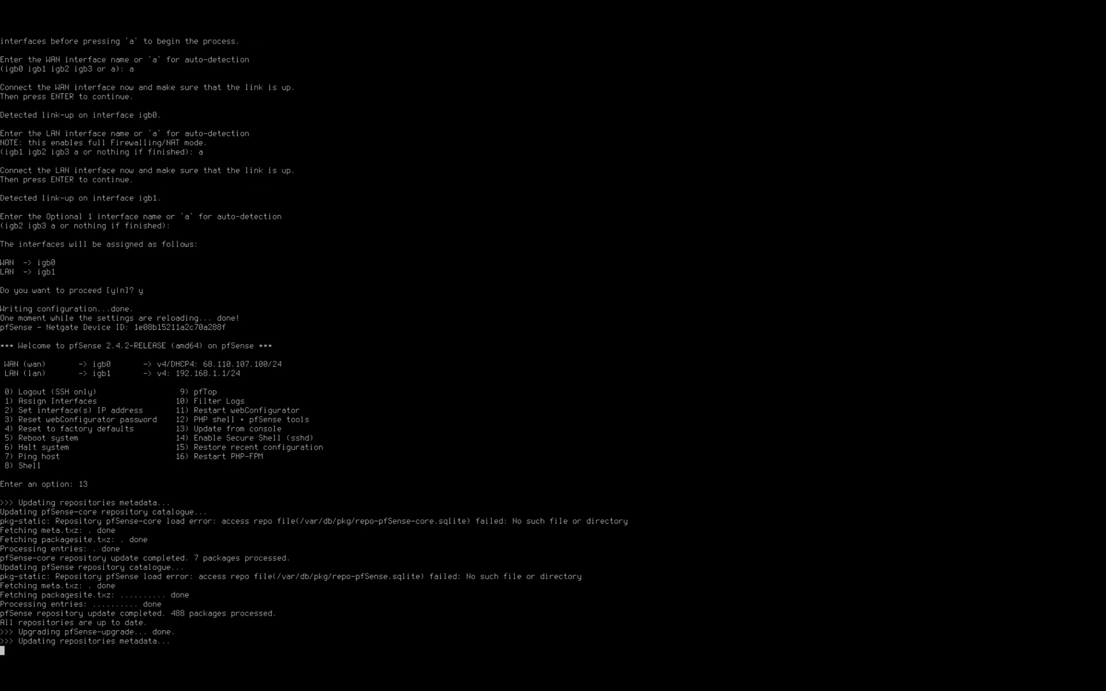
scroll("down", 3)
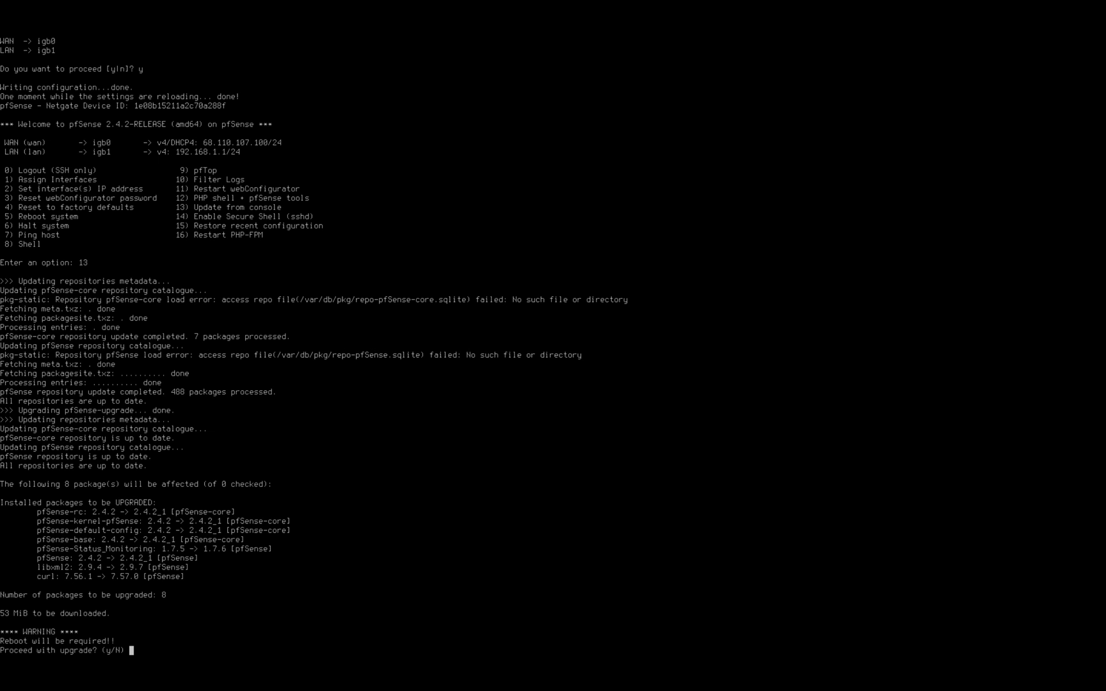
type("y")
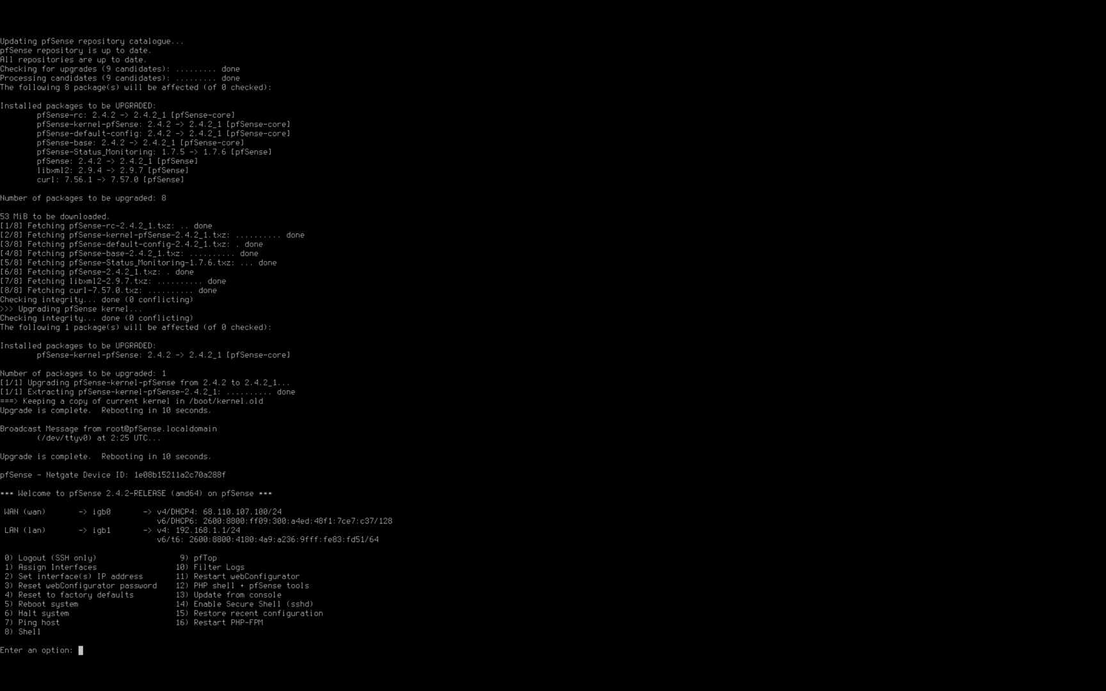
type("5")
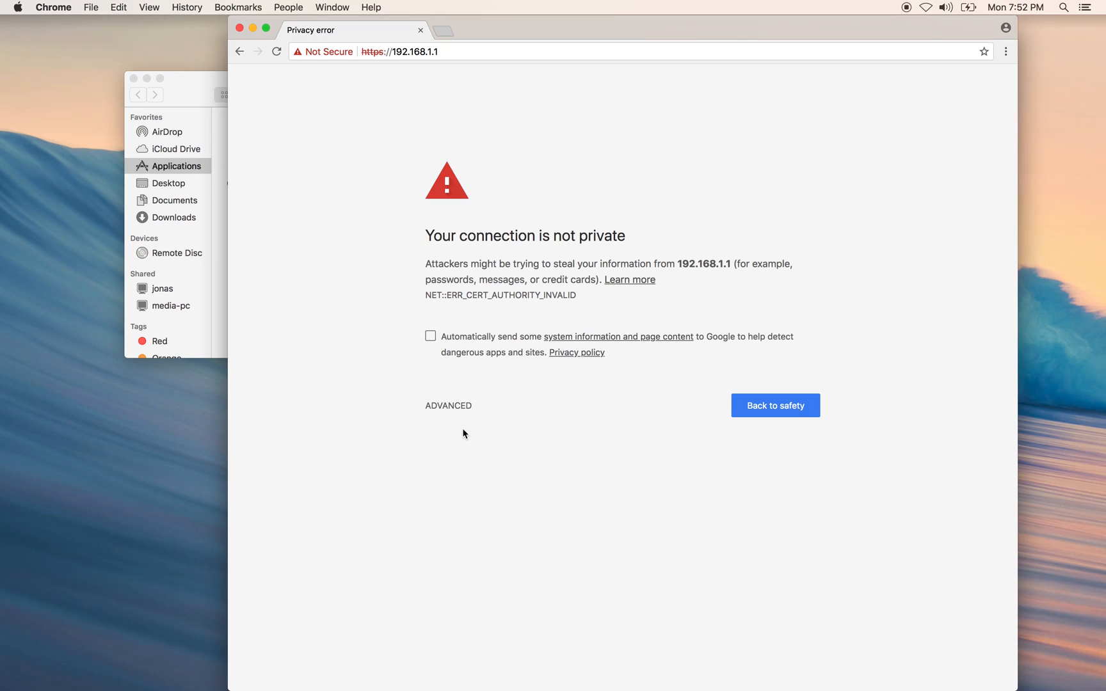
Bypass the 192.168.1.1 certificate warning via Advanced and 'Proceed (unsafe)'.
left_click(448, 405)
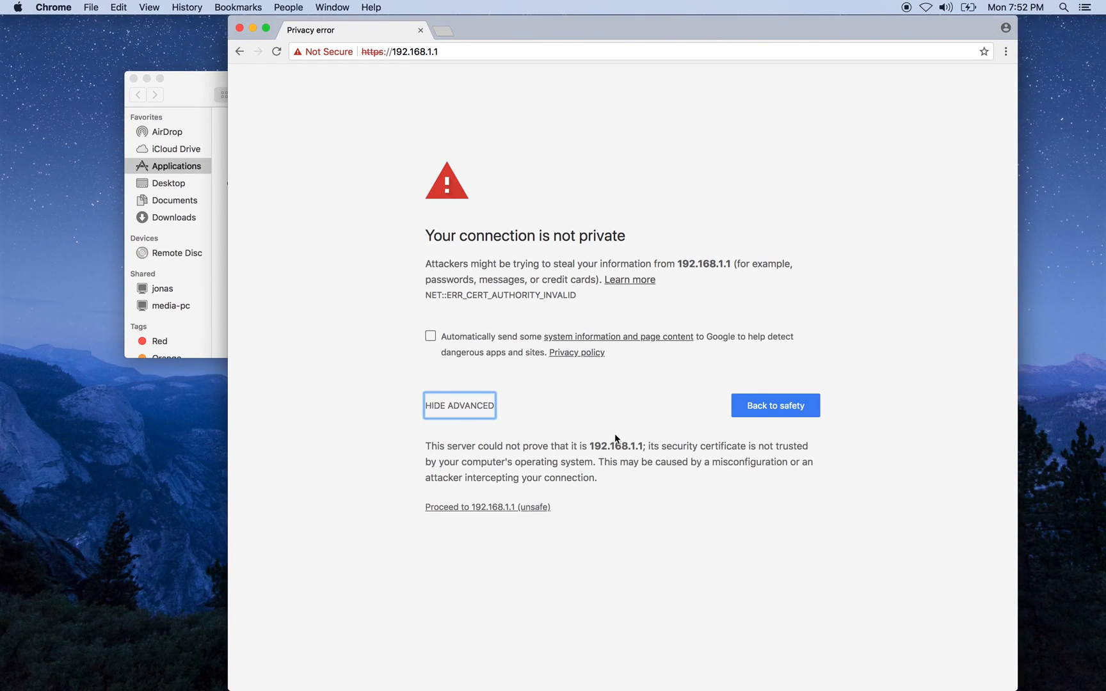
mouse_move(616, 444)
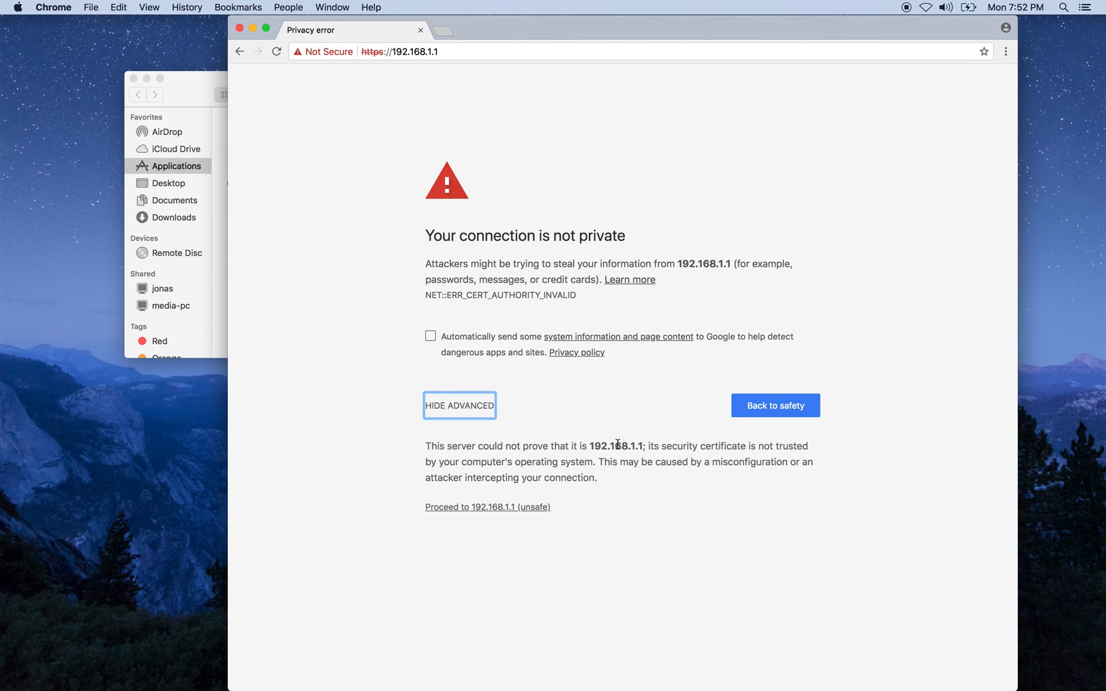
left_click(486, 506)
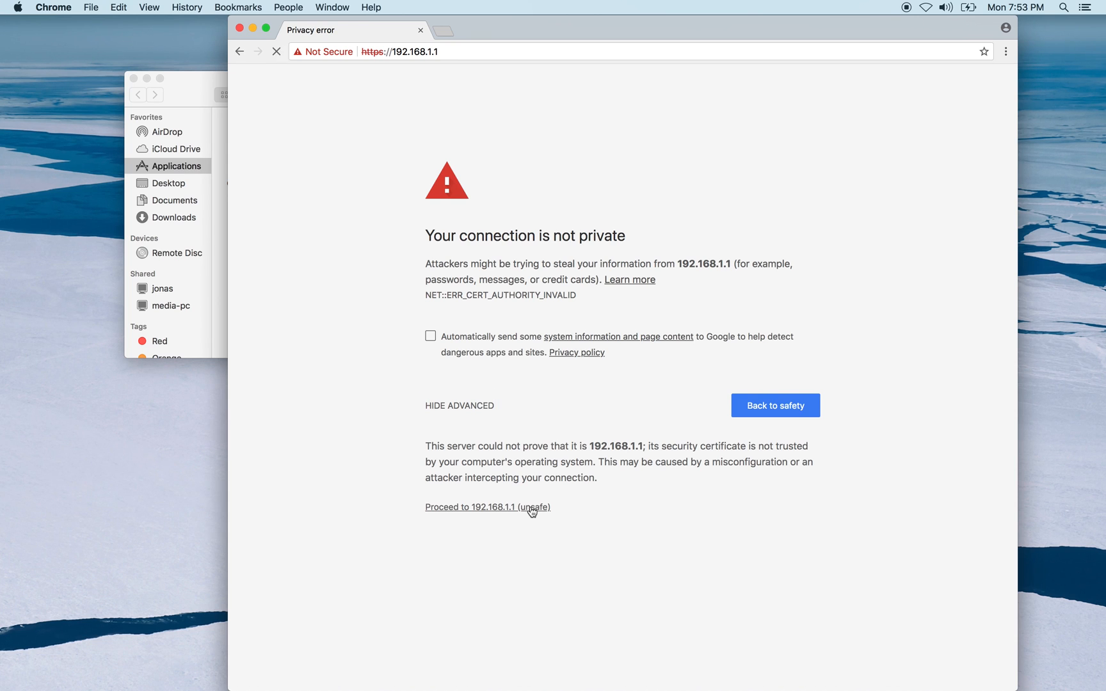
left_click(485, 506)
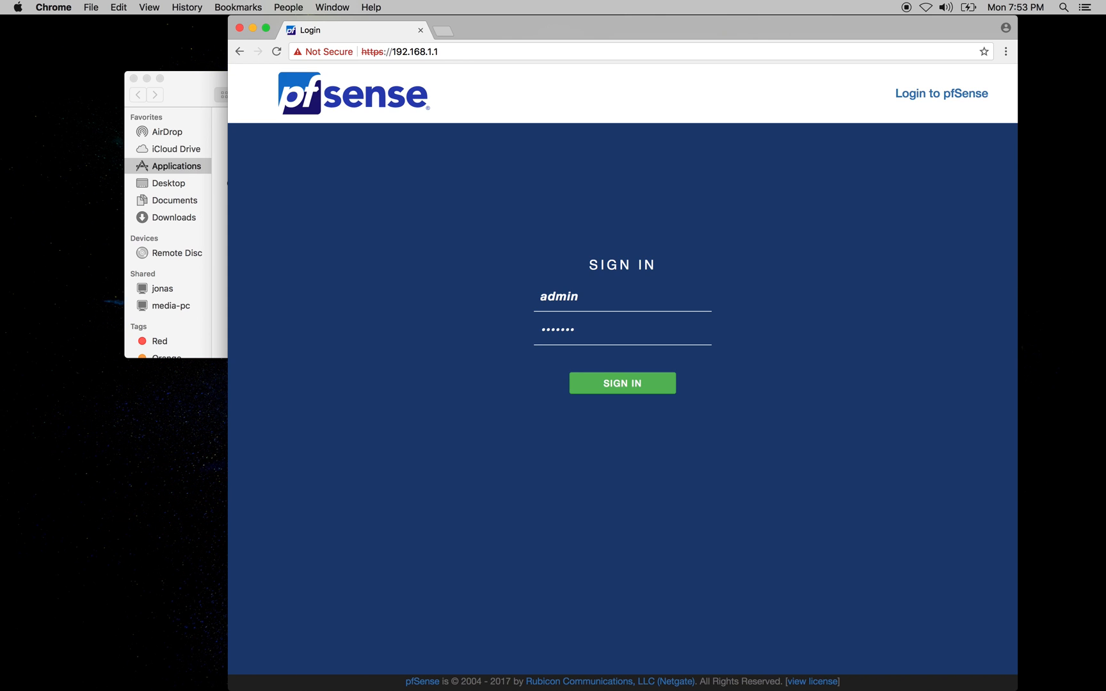
Sign in and advance past the wizard introduction, support notice and general information pages.
left_click(621, 382)
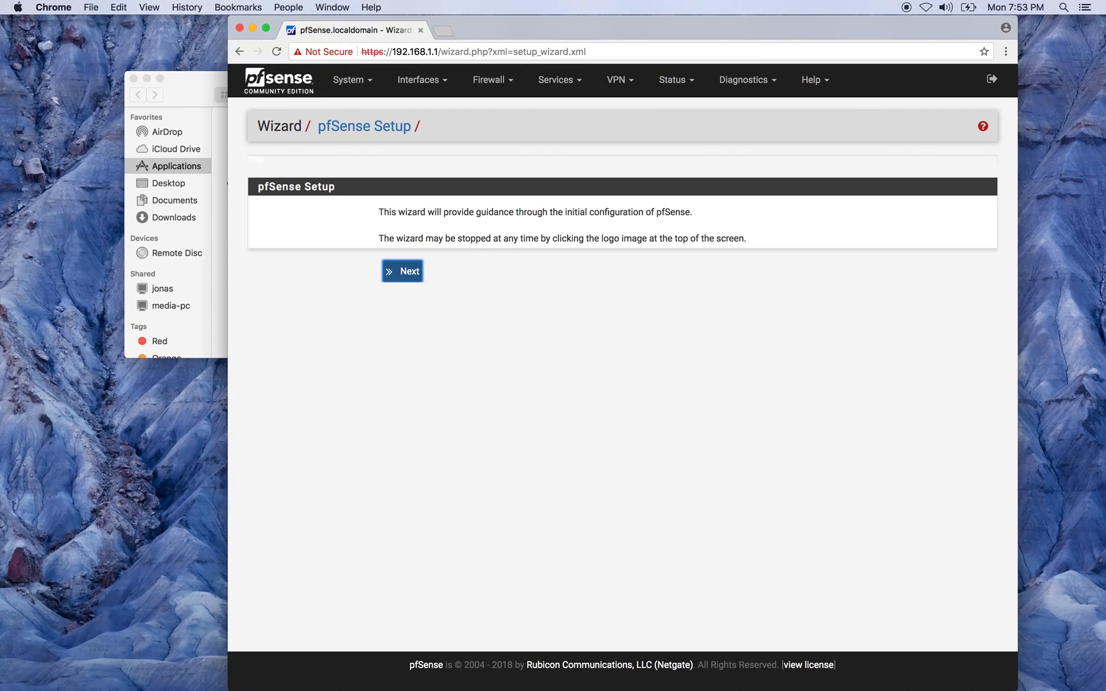
mouse_move(402, 271)
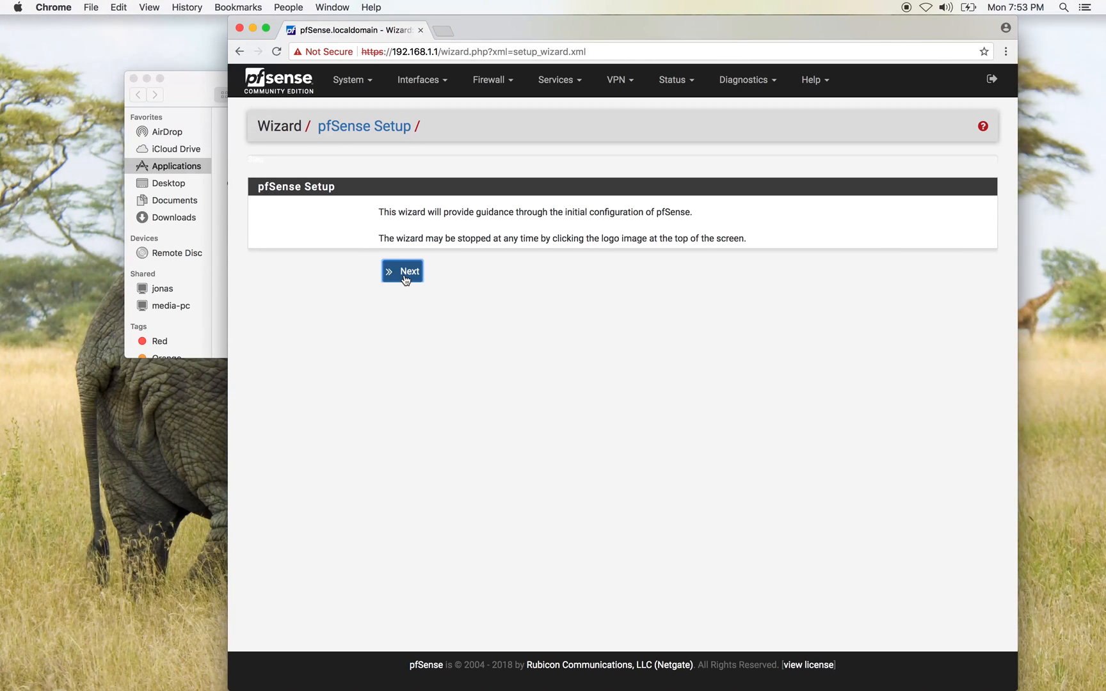
left_click(402, 271)
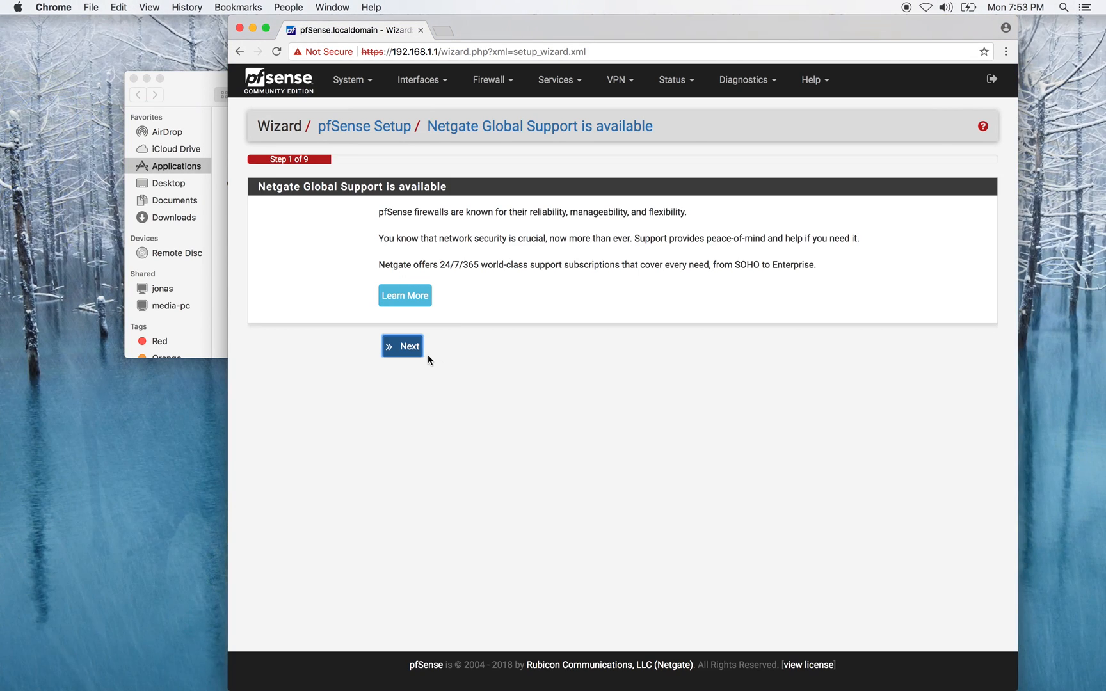
mouse_move(410, 350)
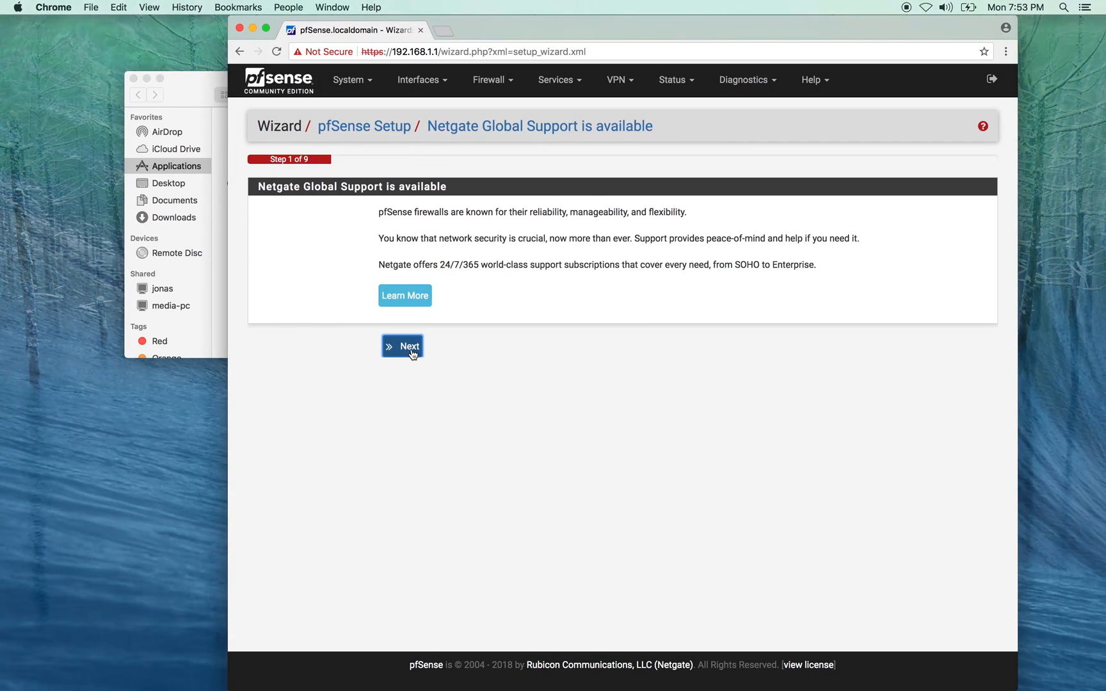
left_click(402, 346)
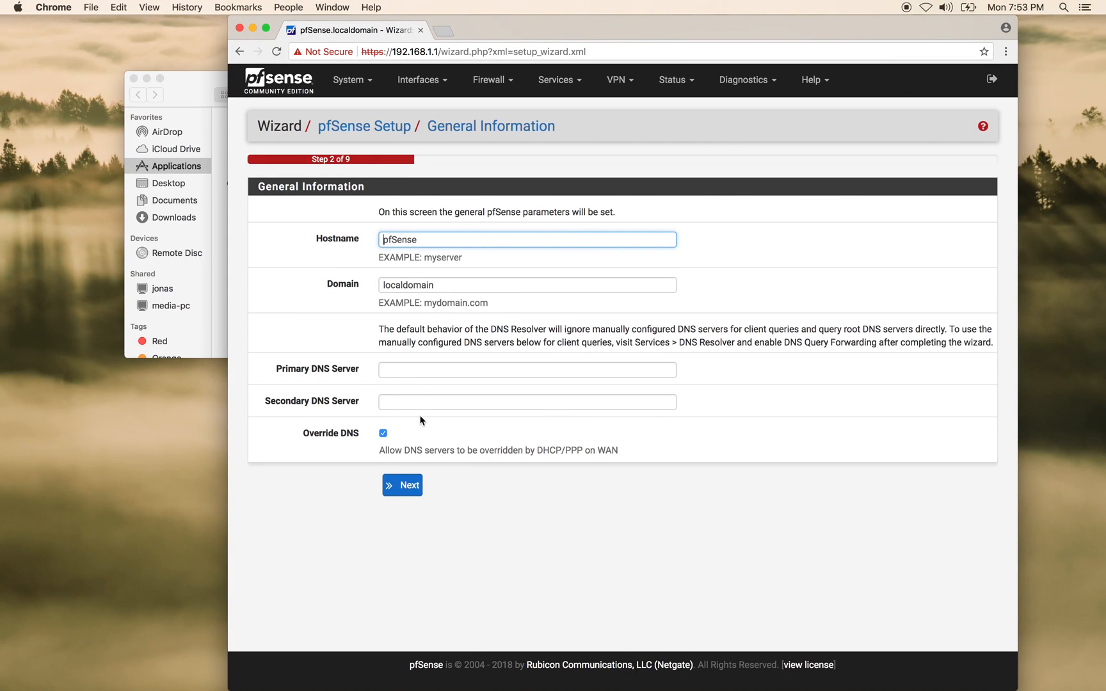
mouse_move(393, 441)
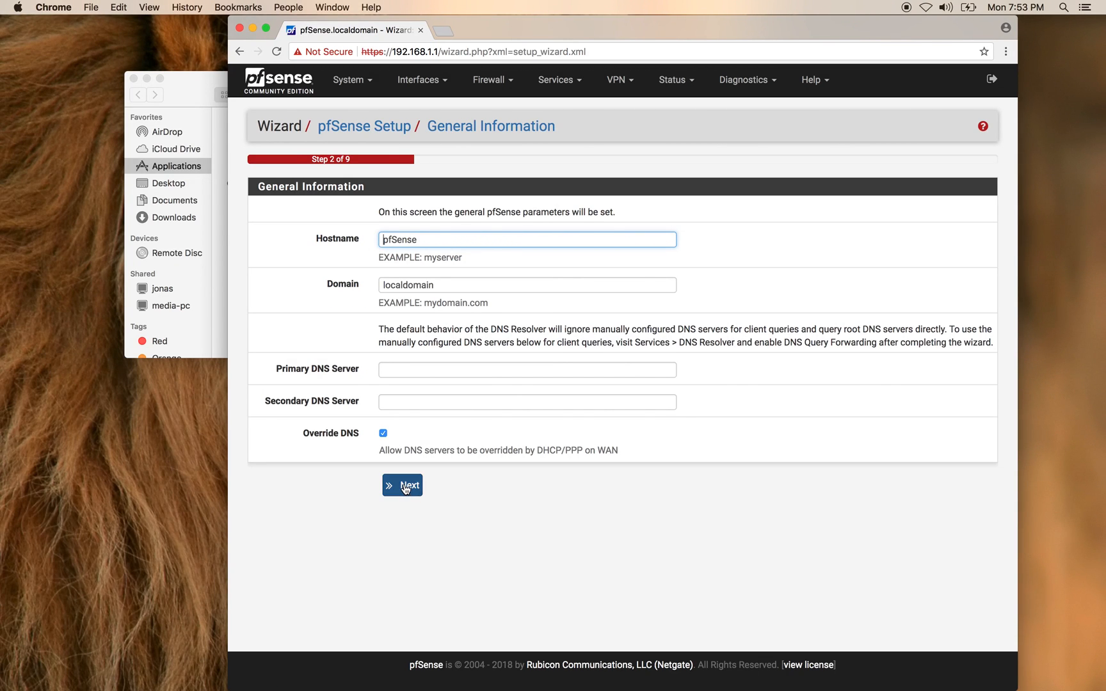
left_click(402, 485)
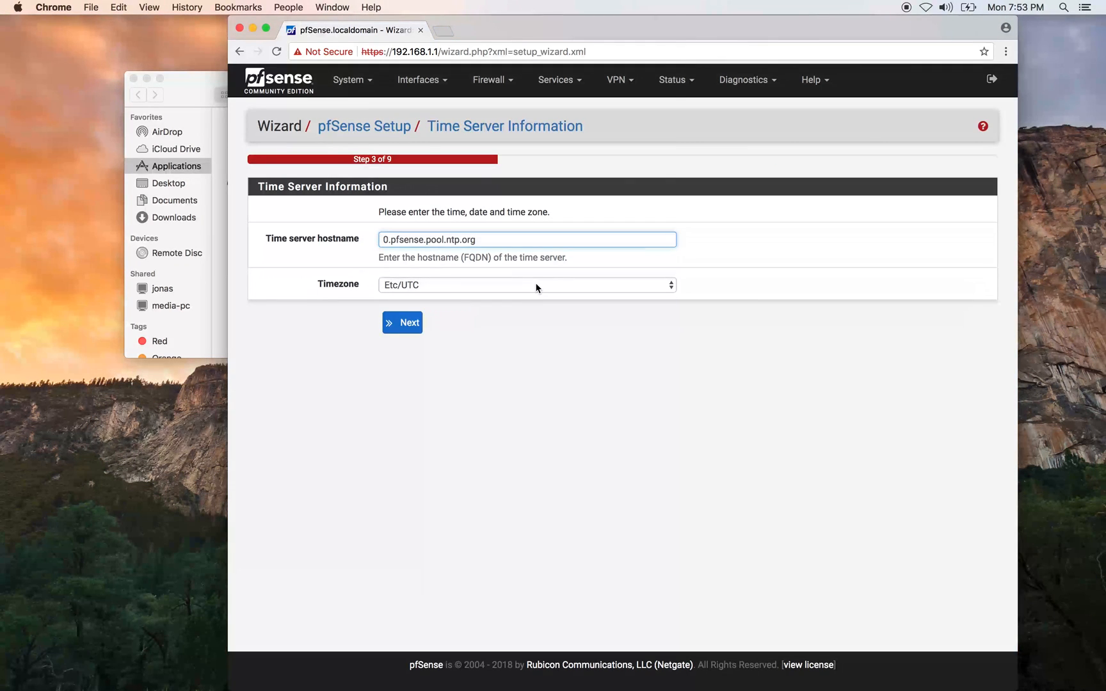
Accept the time server, WAN (DHCP) and LAN (192.168.1.1/24) settings.
left_click(526, 284)
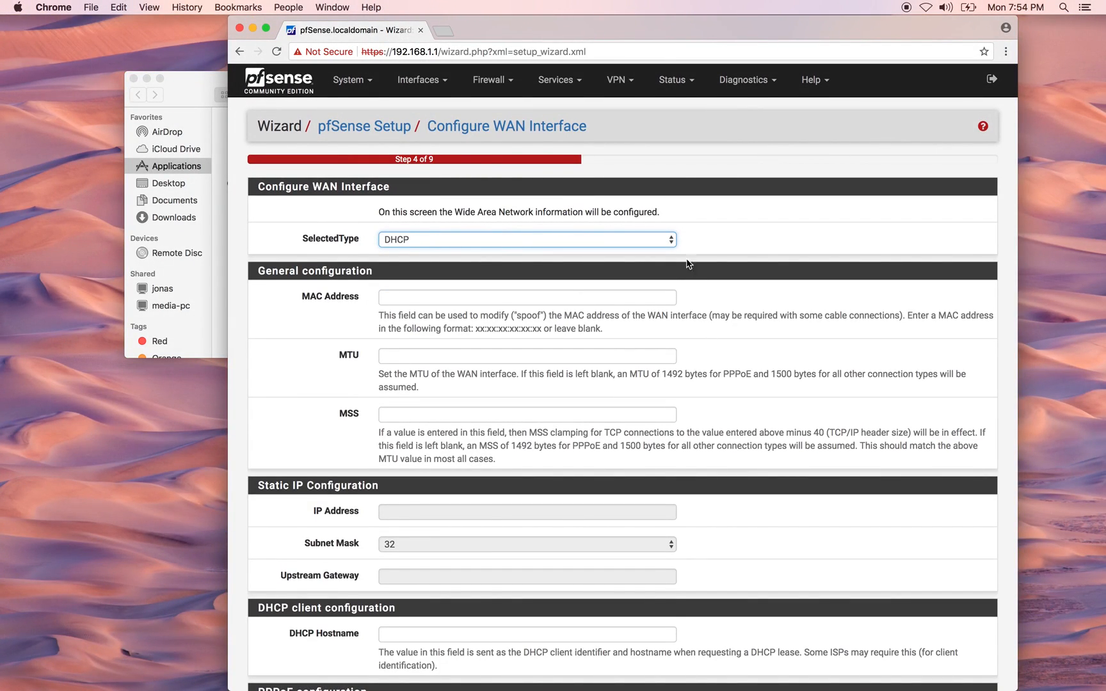
mouse_move(789, 260)
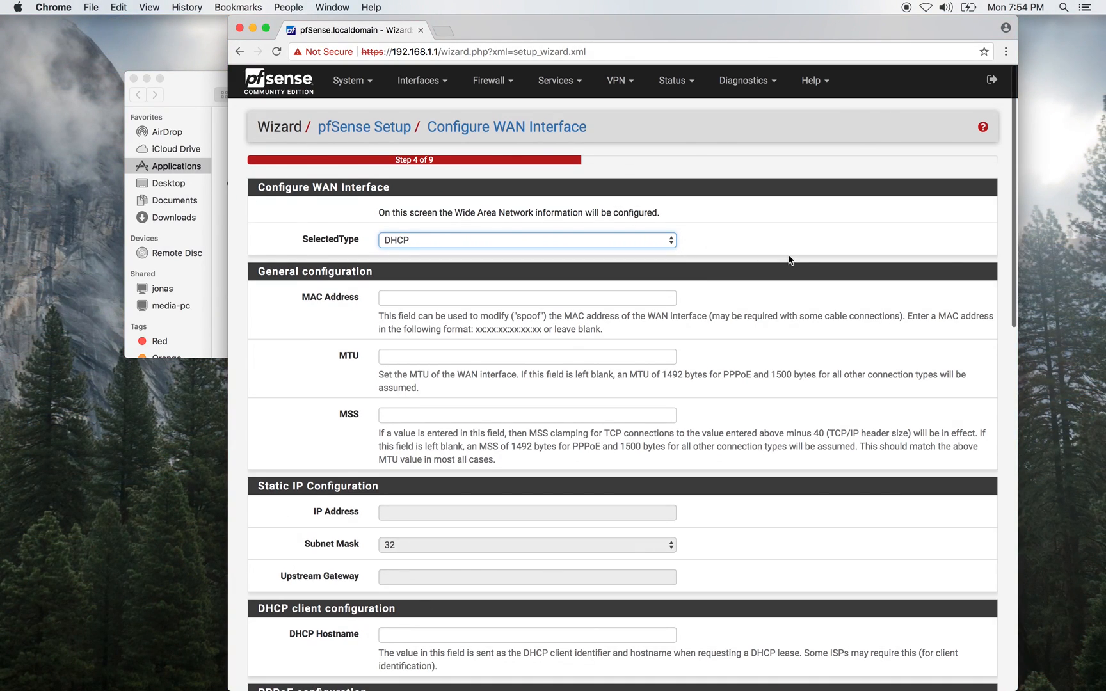
scroll("down", 3)
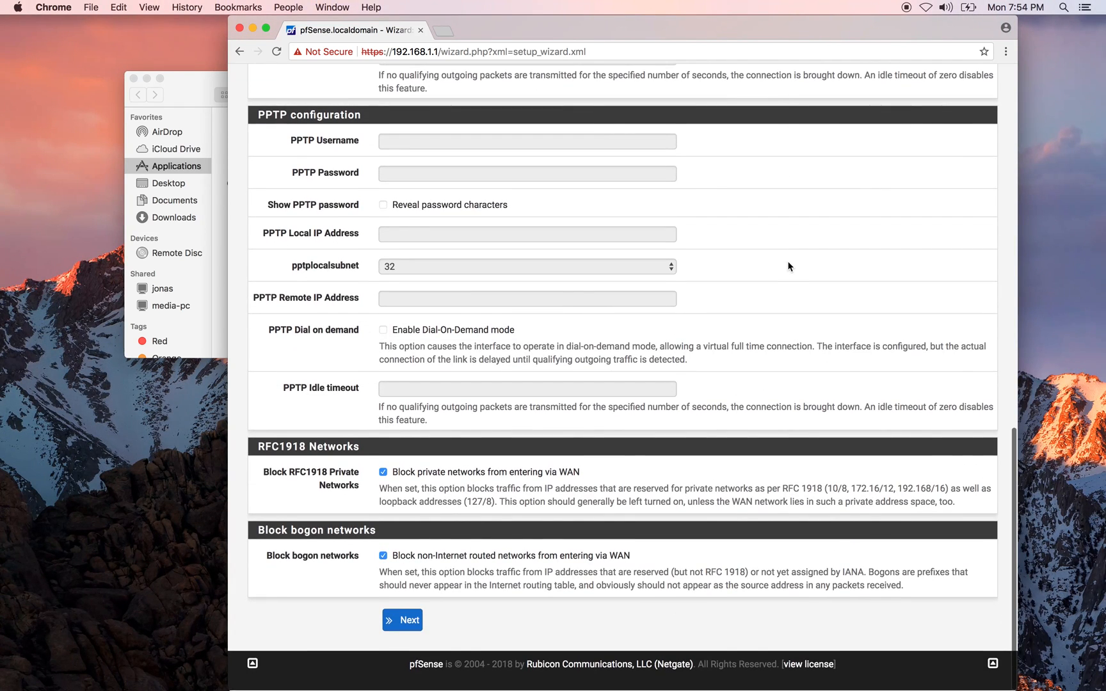
left_click(402, 620)
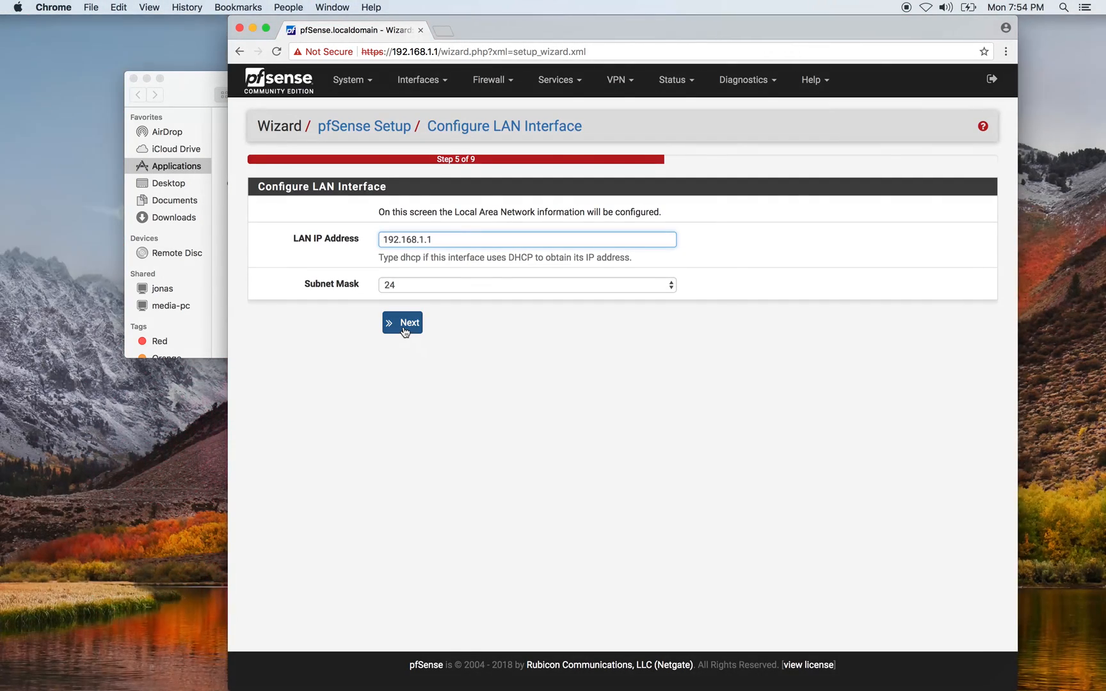
left_click(402, 323)
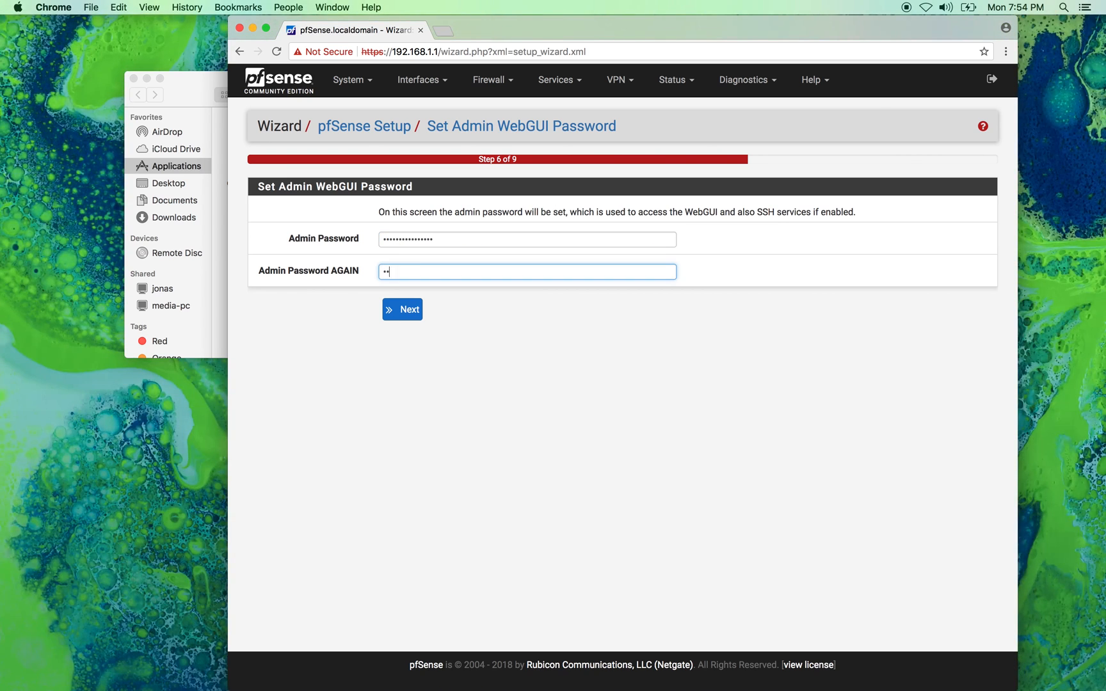
Save the admin password, reload the configuration, and continue to the dashboard.
left_click(402, 309)
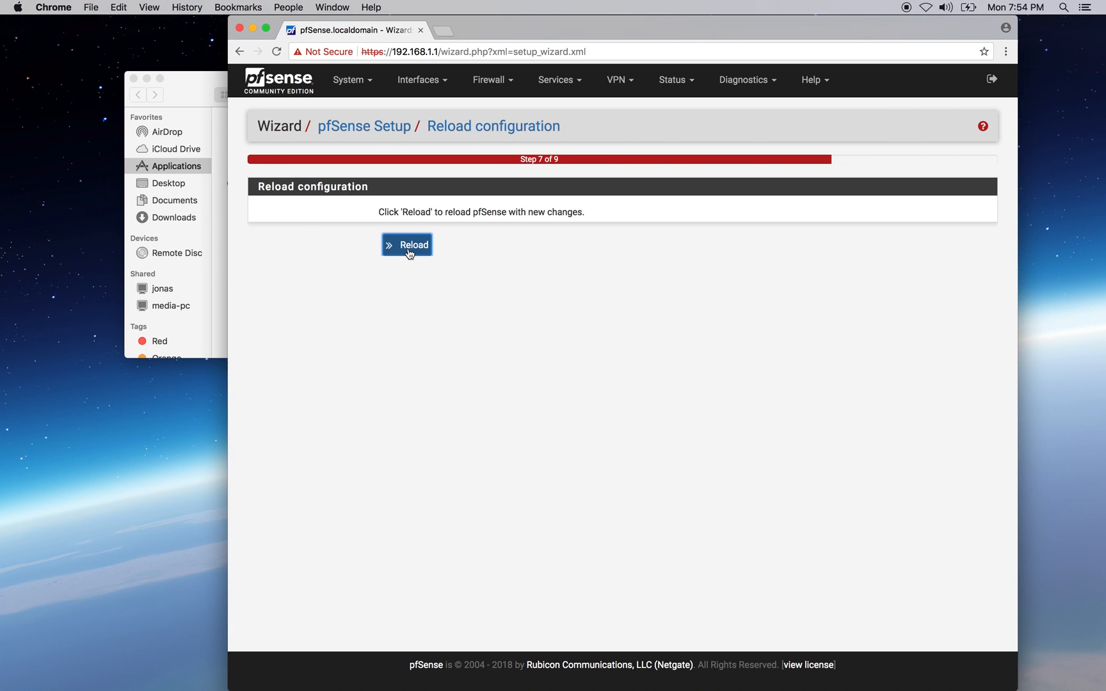
left_click(407, 244)
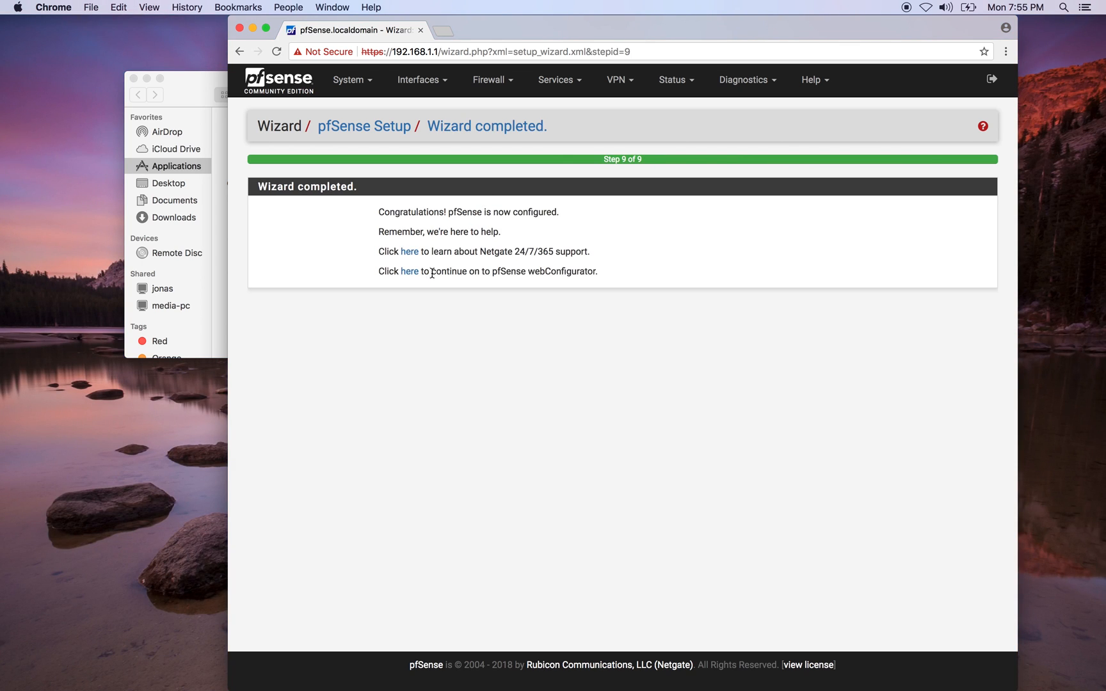
mouse_move(409, 271)
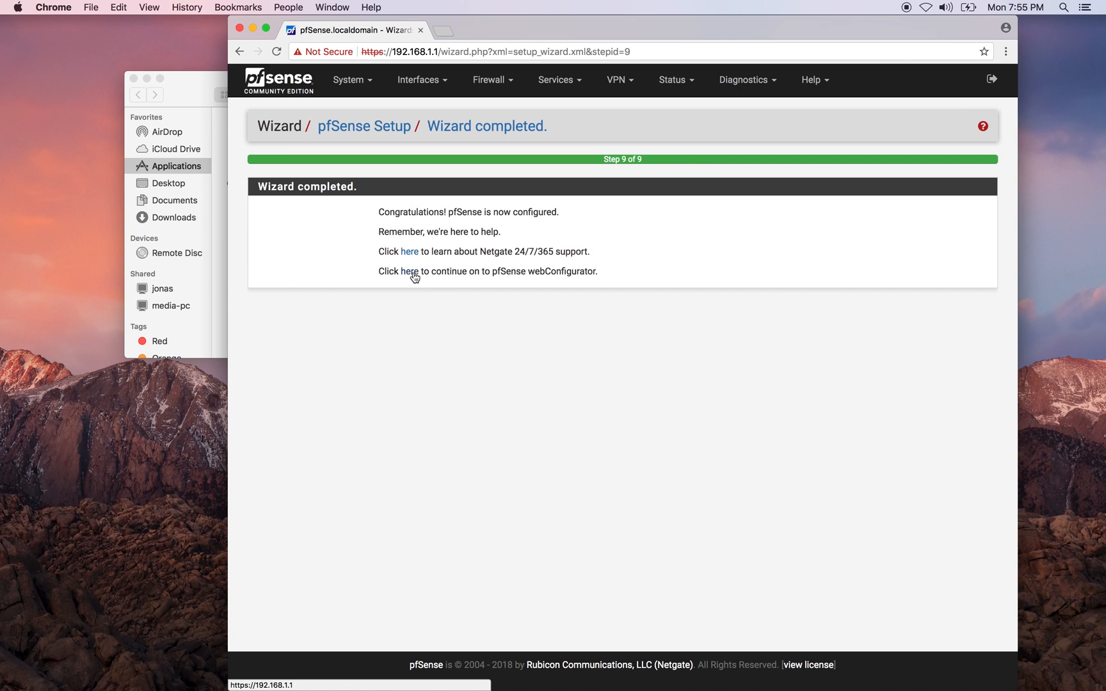
left_click(409, 271)
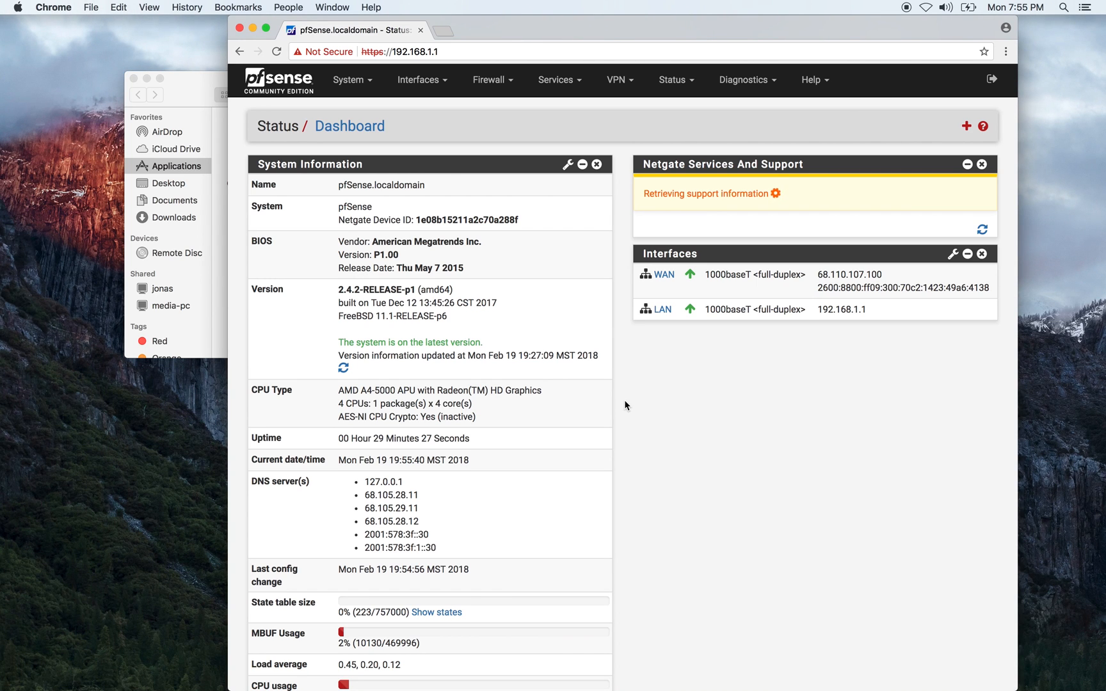
mouse_move(394, 137)
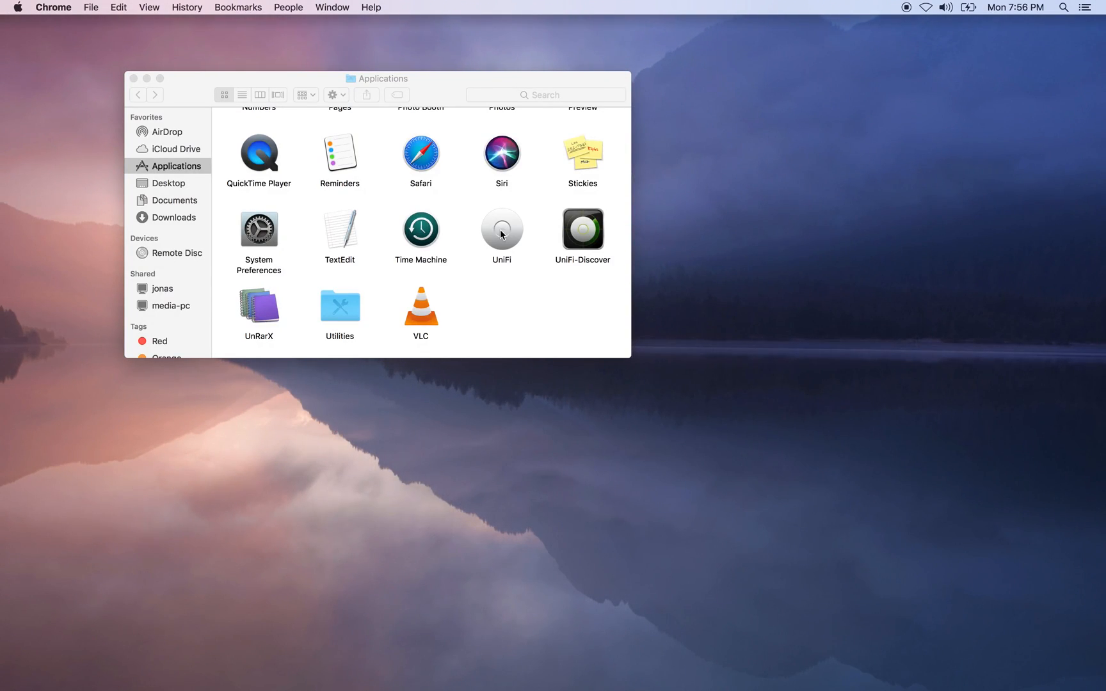
Launch UniFi and proceed past the localhost certificate warning to the setup wizard.
left_click(501, 227)
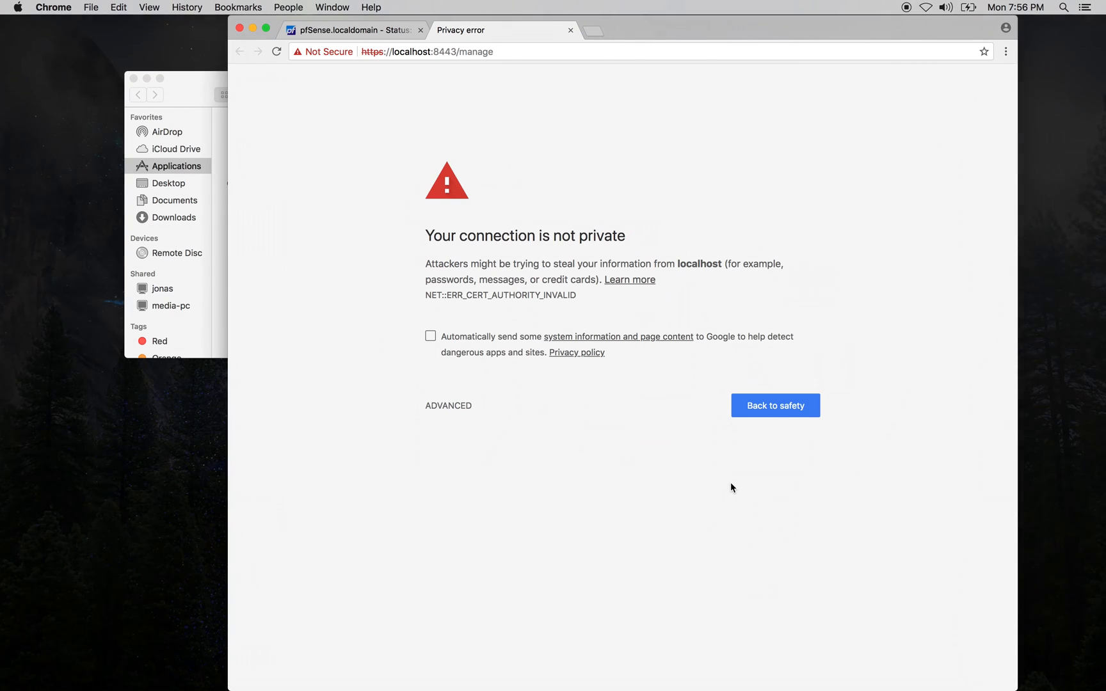
mouse_move(448, 406)
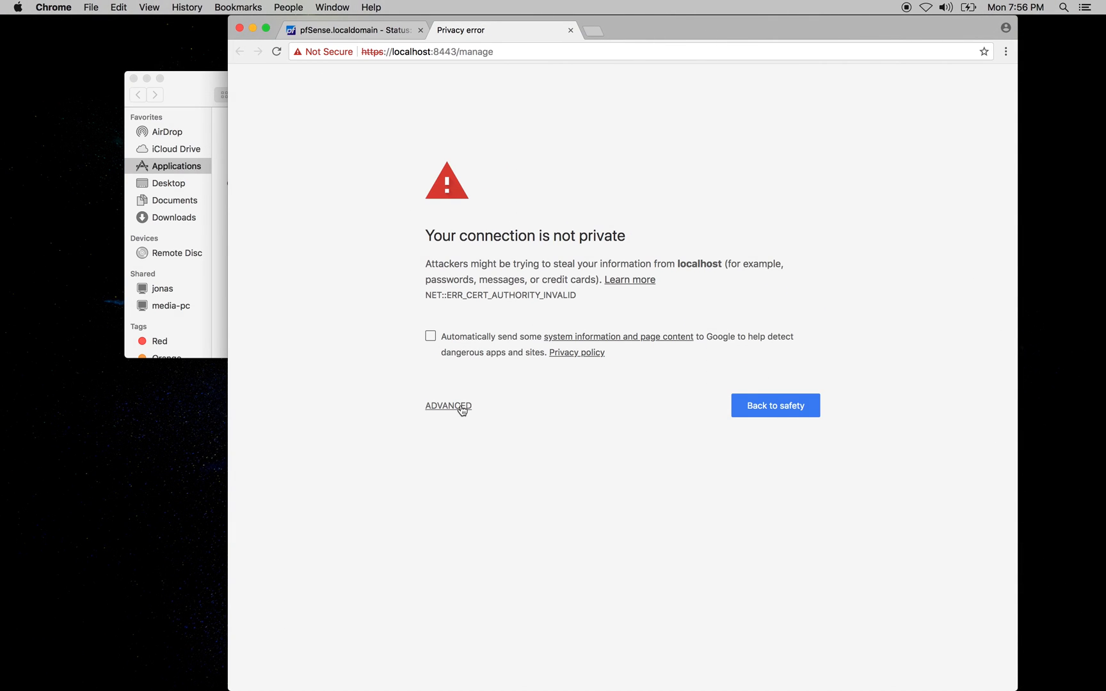
left_click(448, 406)
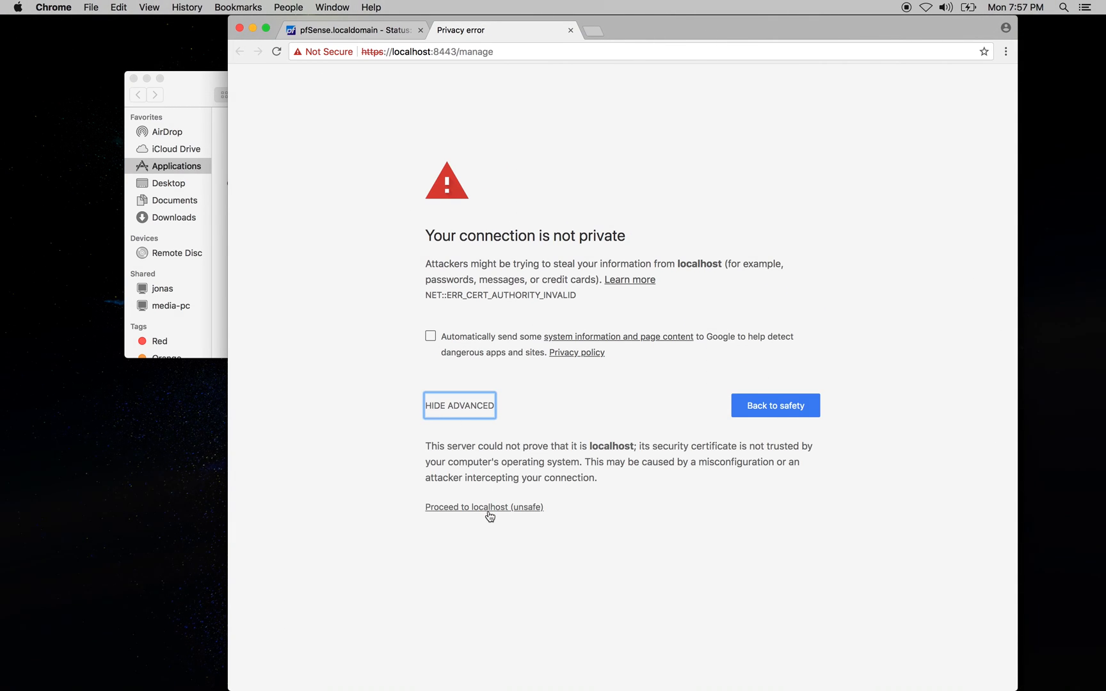
left_click(484, 506)
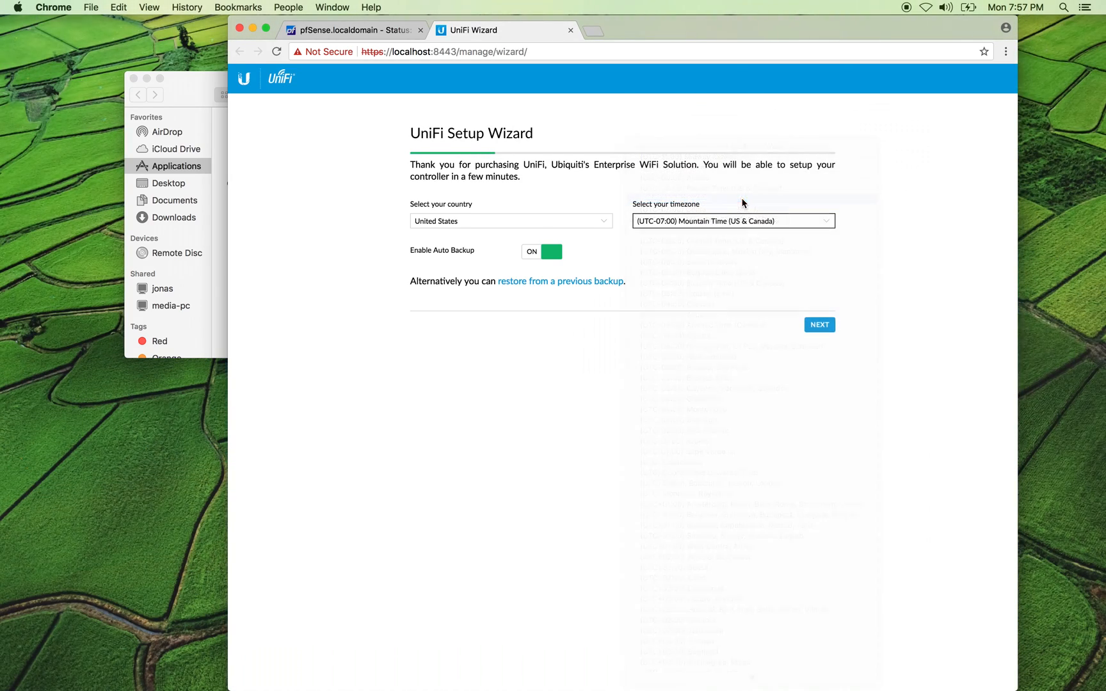
Keep region settings, select the AP-AC-Pro, and set up WiFi 'TestNet' with 'TestWifi'.
left_click(819, 324)
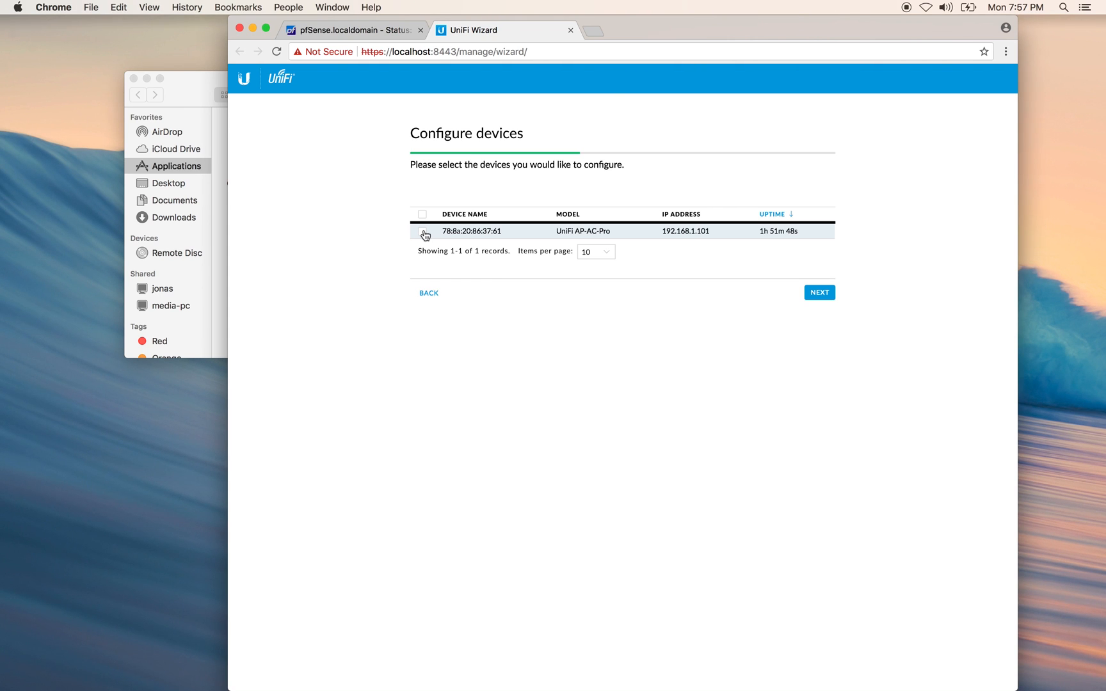
left_click(422, 231)
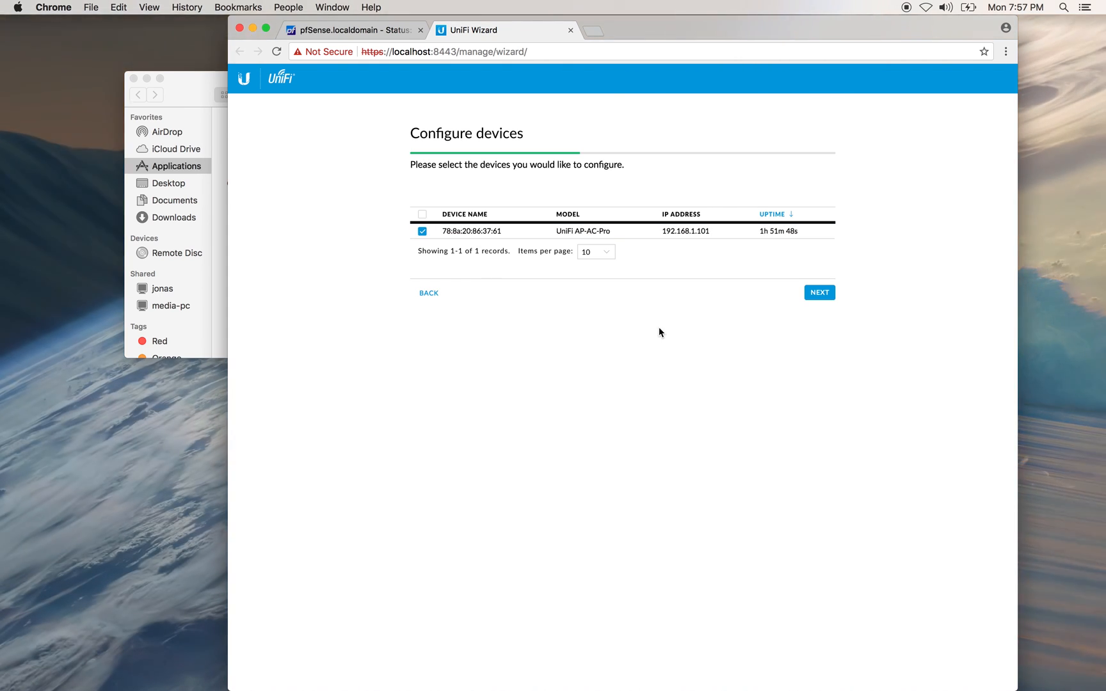
left_click(818, 292)
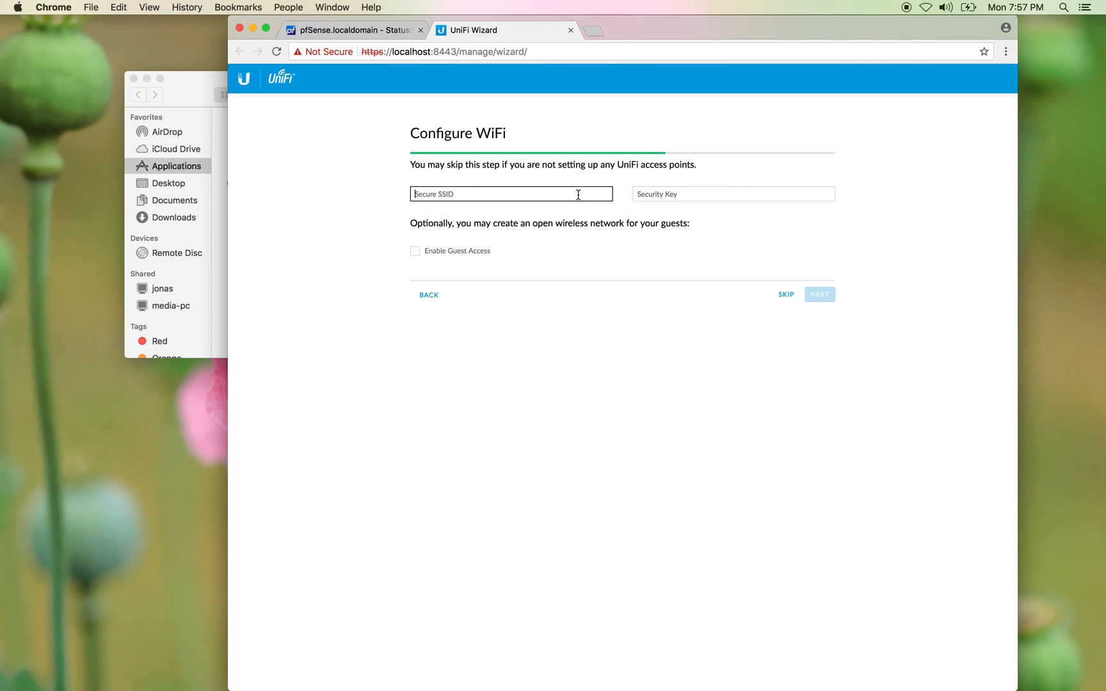
type("TestNet")
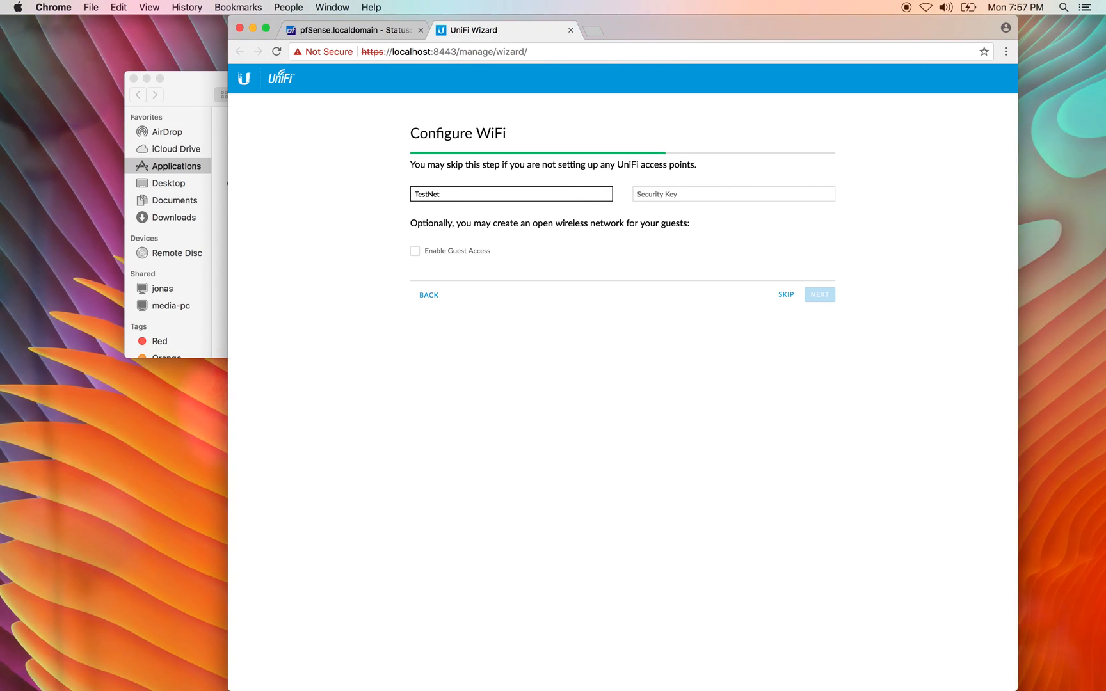
type("TestWifi")
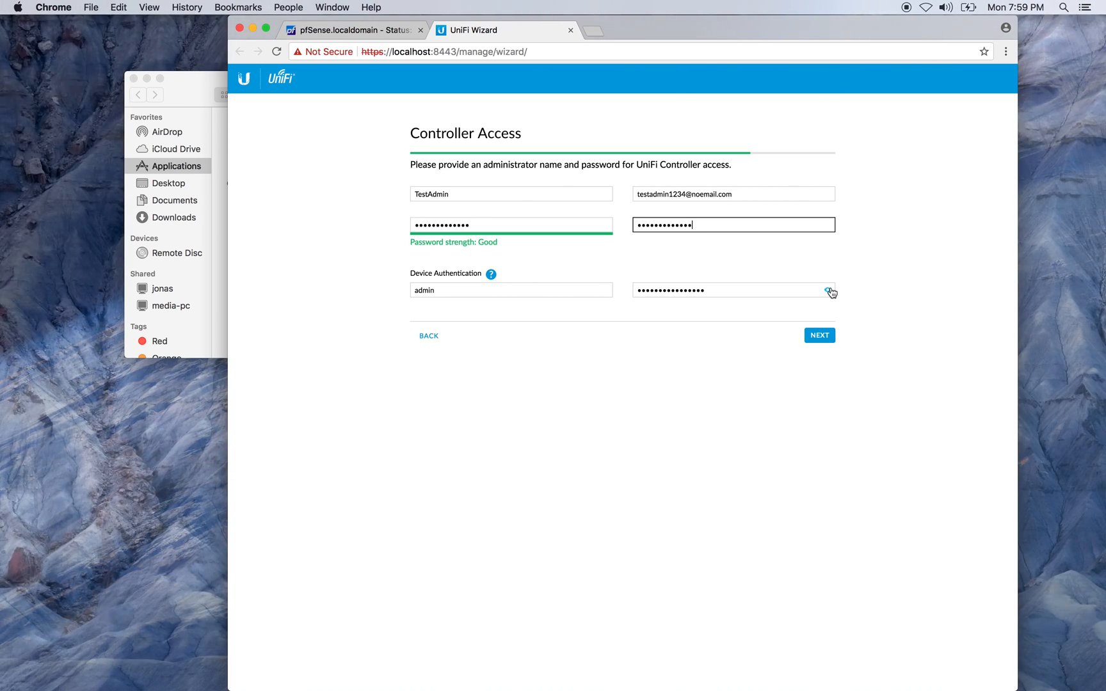
Show the device password, continue through the settings summary, and skip cloud login.
left_click(830, 289)
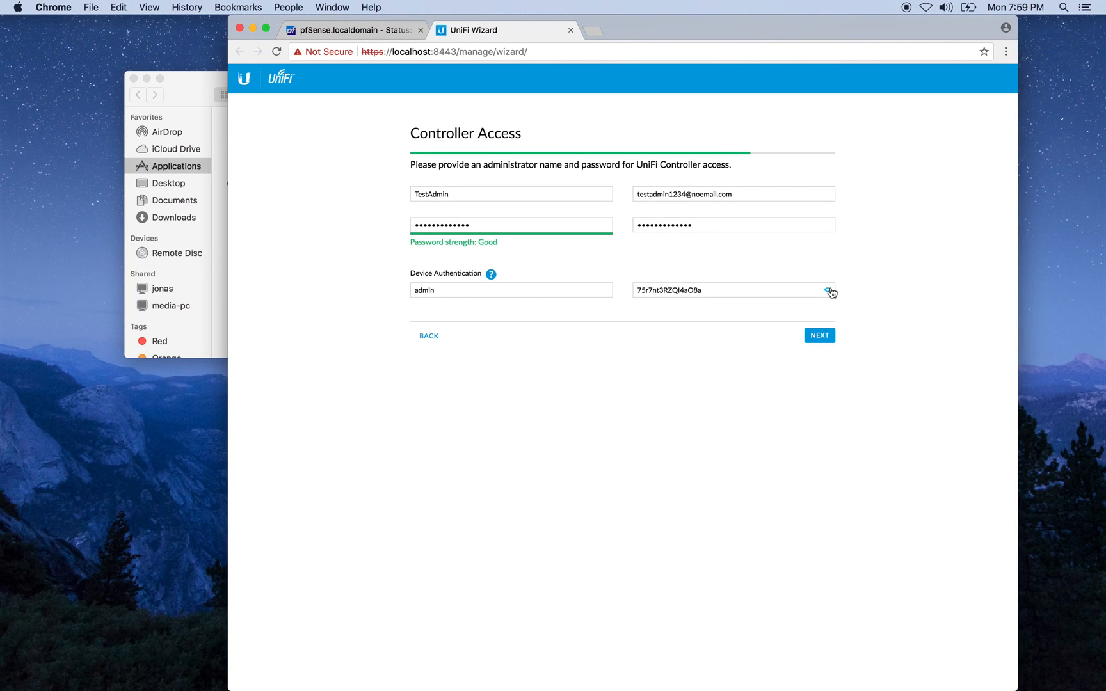
left_click(817, 334)
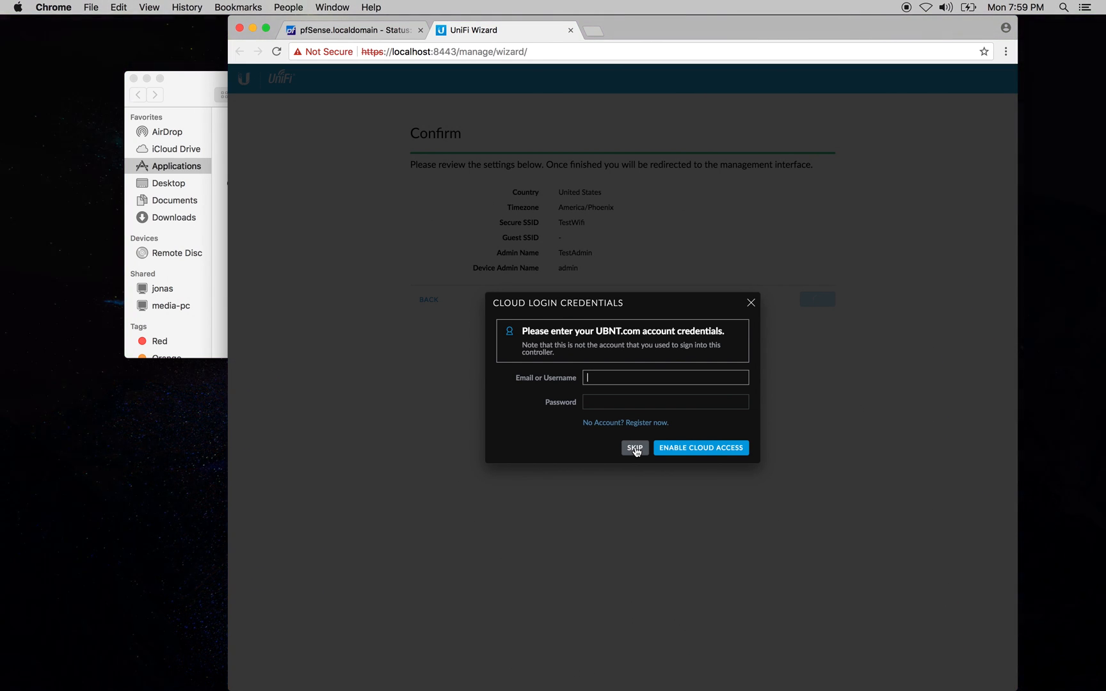
left_click(633, 447)
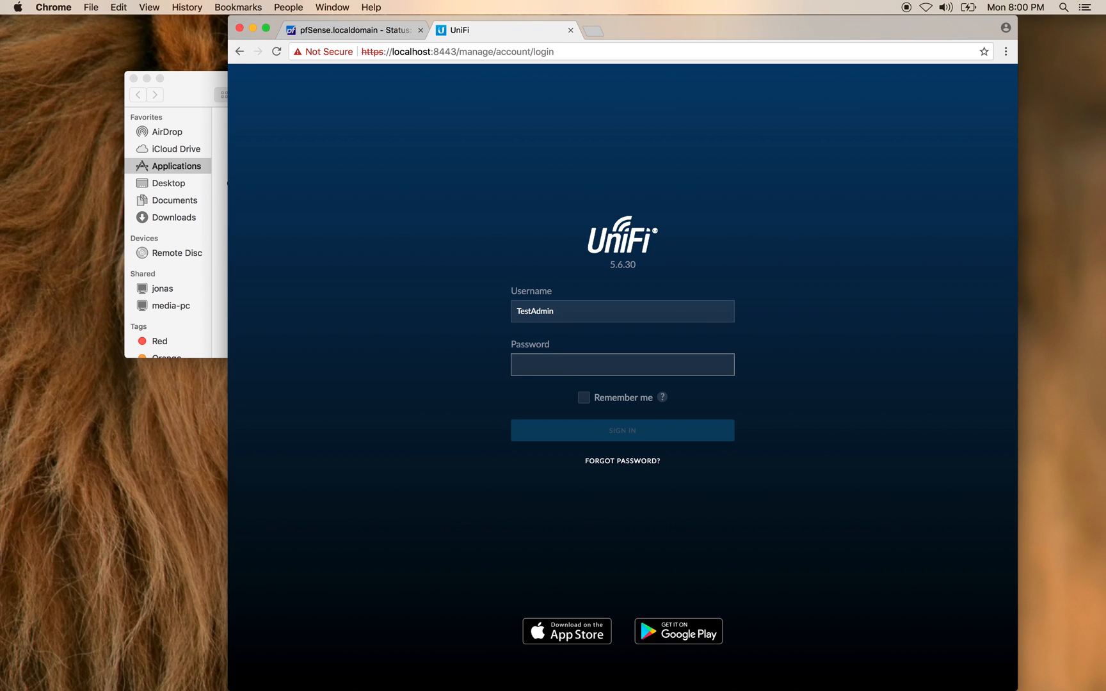
Enter the password and sign in to the UniFi Controller dashboard.
left_click(621, 430)
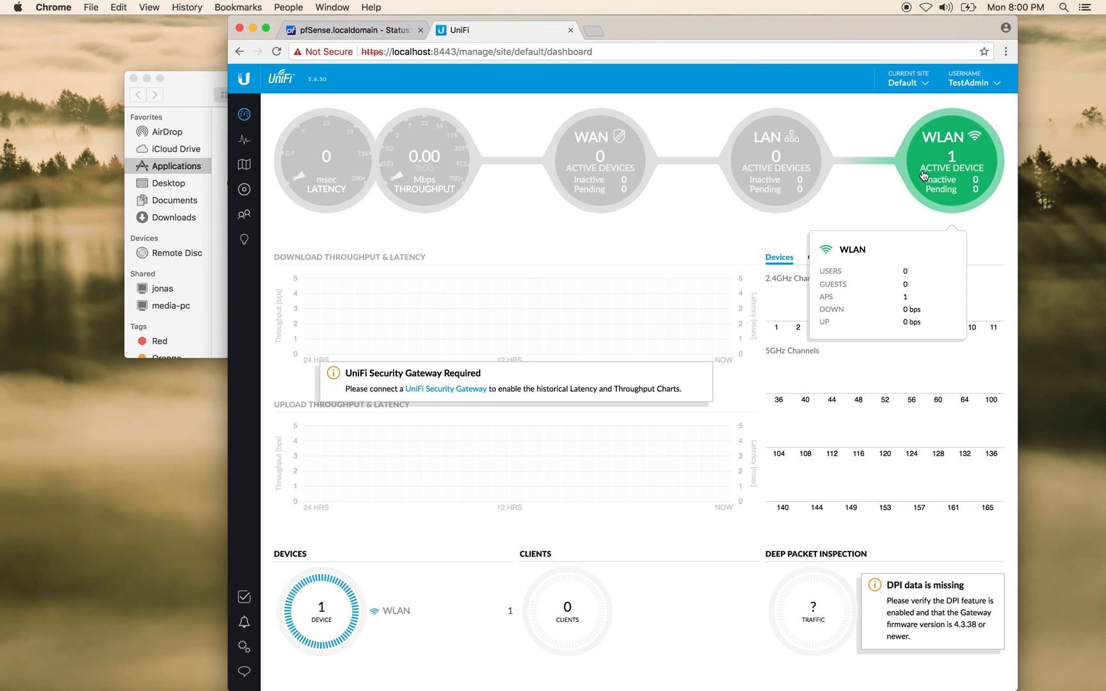
mouse_move(244, 190)
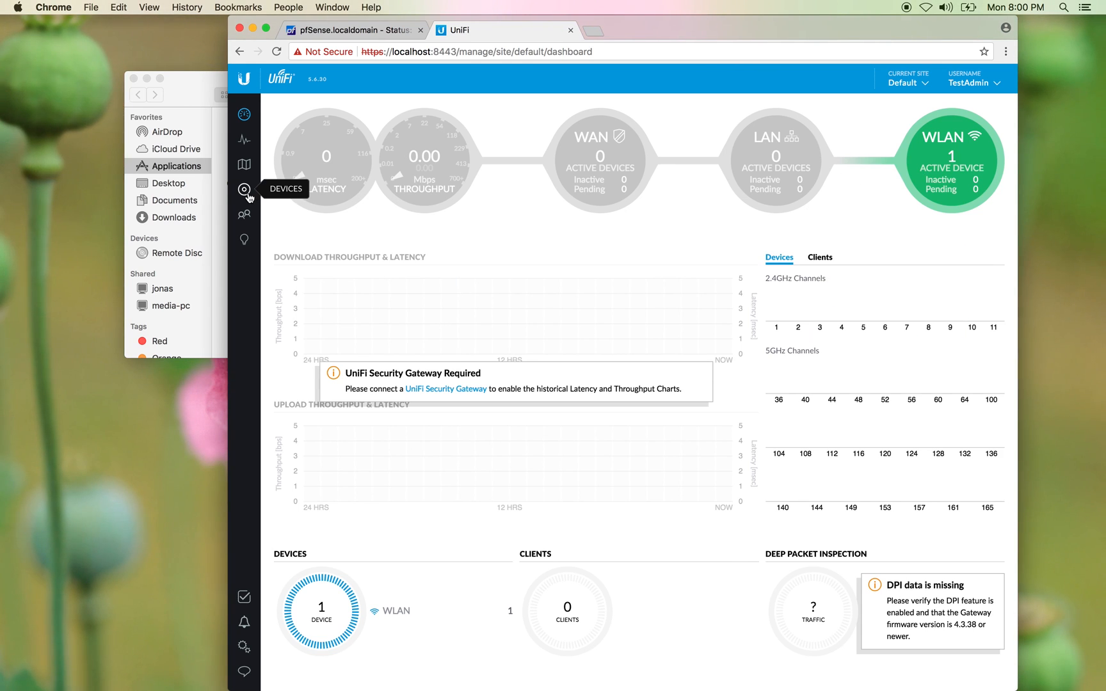
Confirm the UniFi AP-AC-Pro appears as connected in Devices, then return to the pfSense tab.
left_click(244, 191)
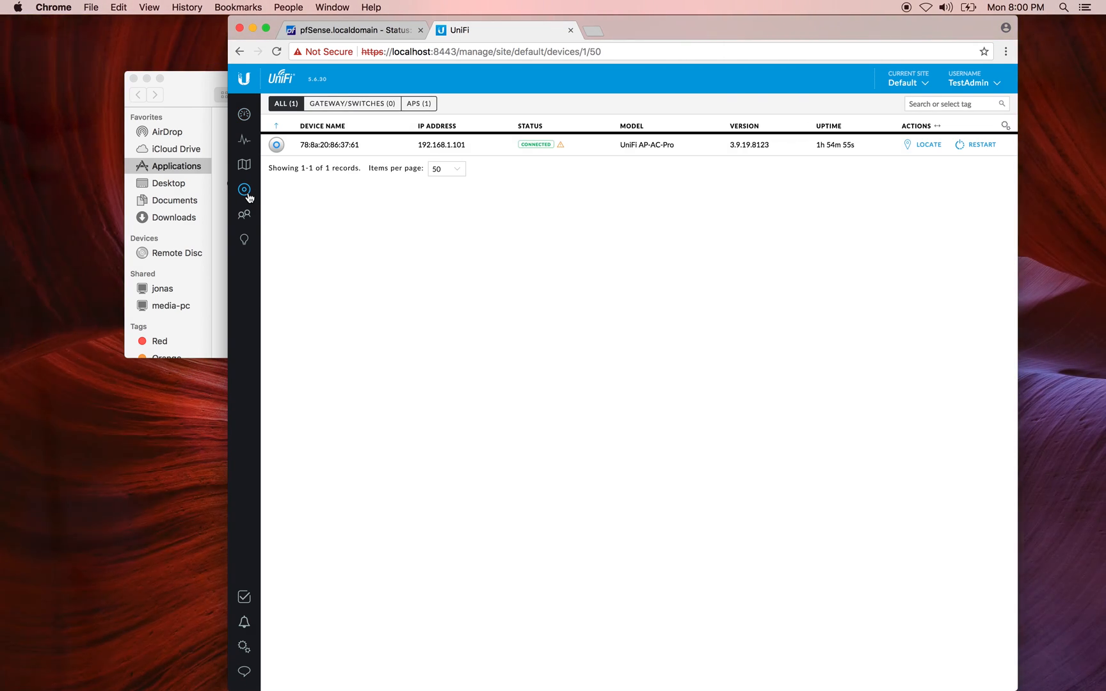
mouse_move(337, 152)
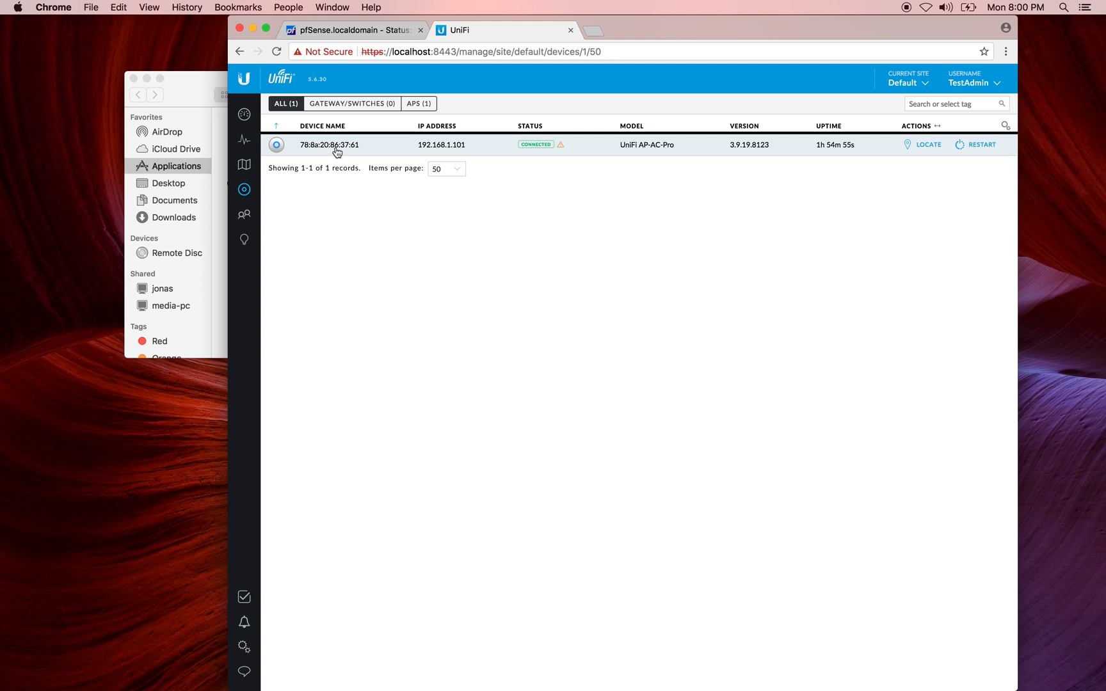
mouse_move(439, 157)
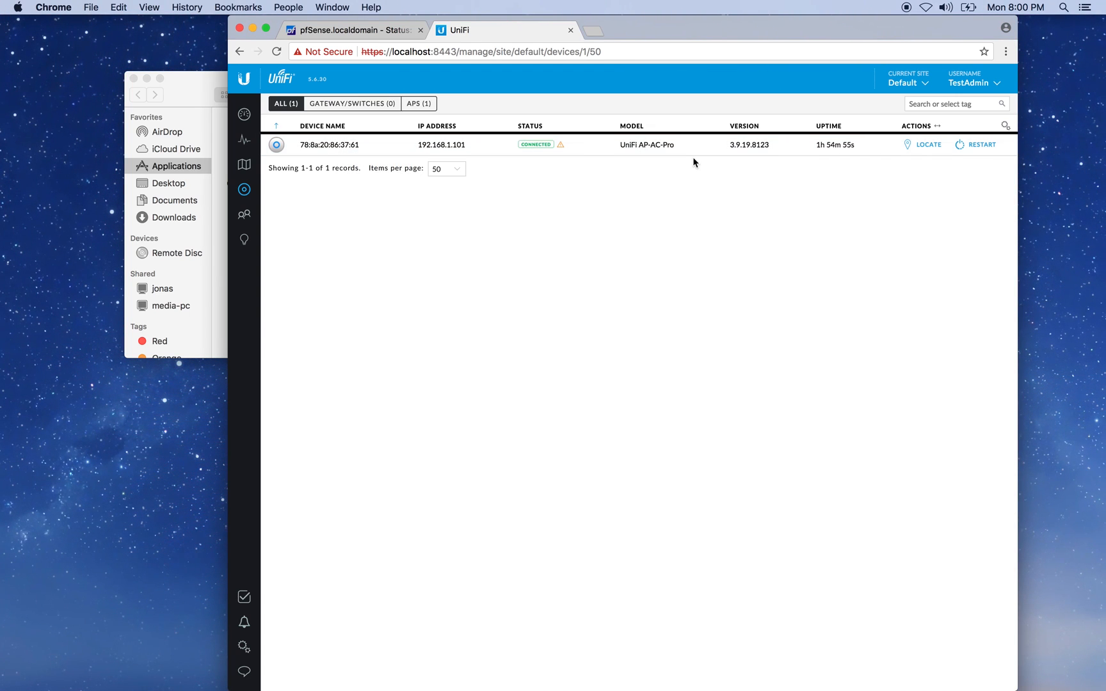
mouse_move(745, 153)
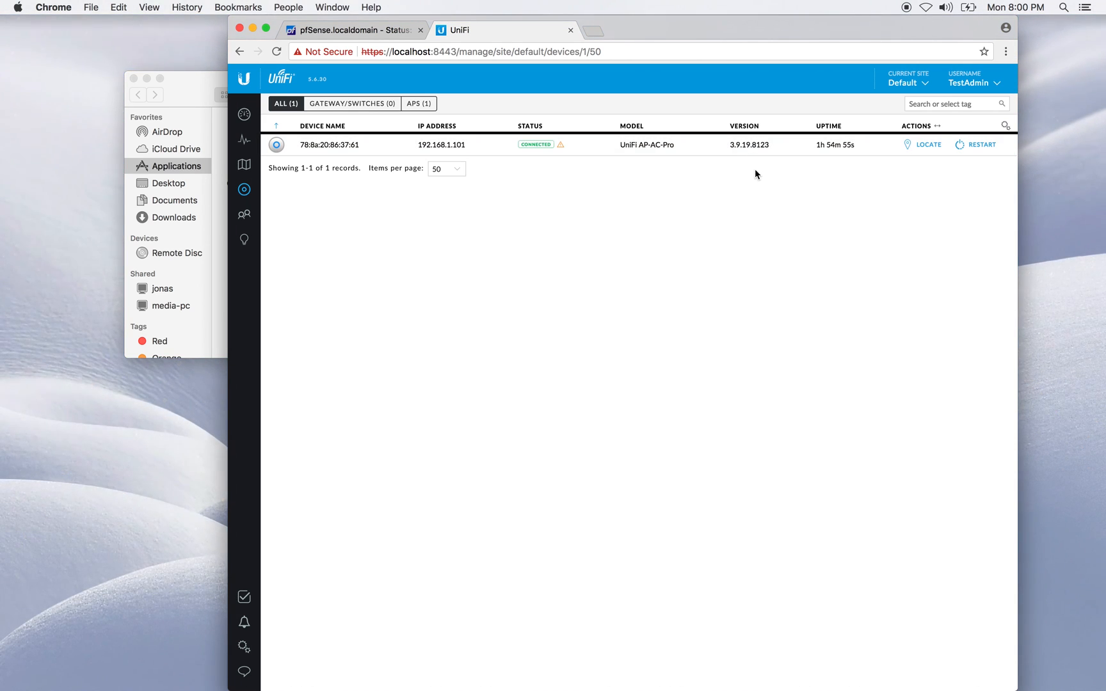
mouse_move(760, 151)
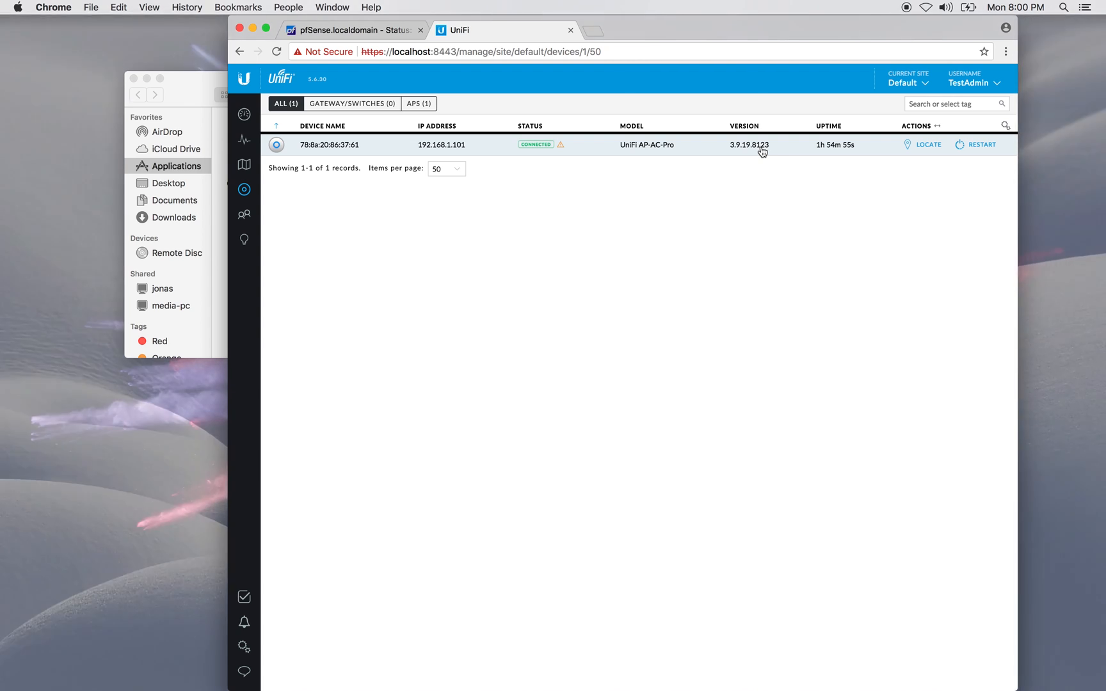
left_click(350, 29)
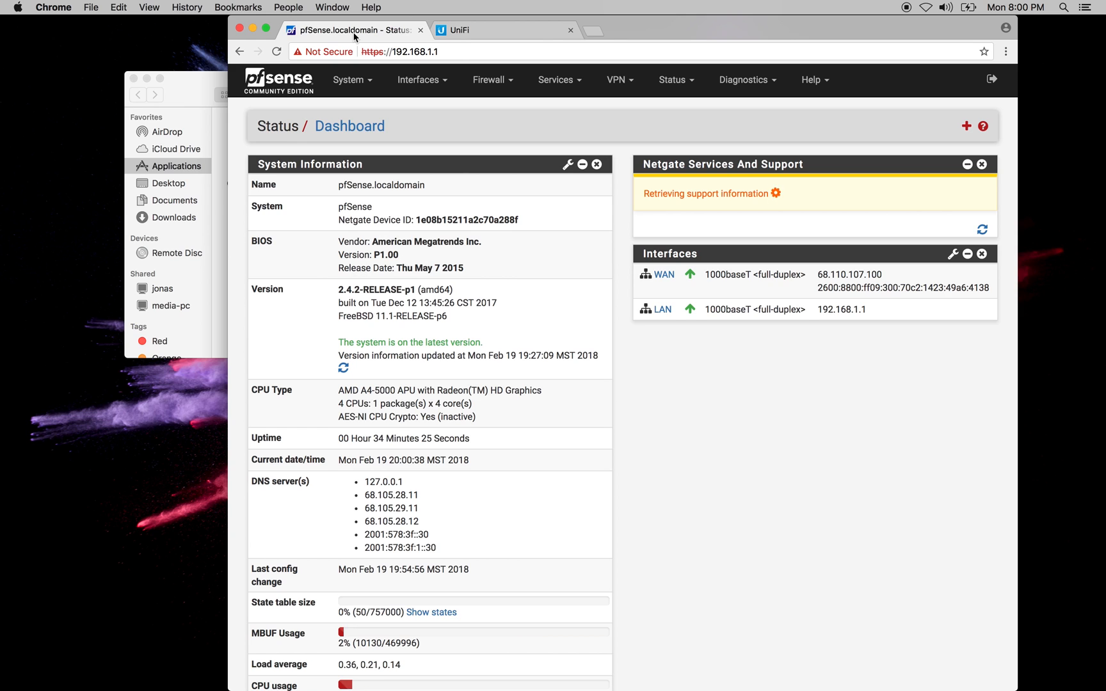